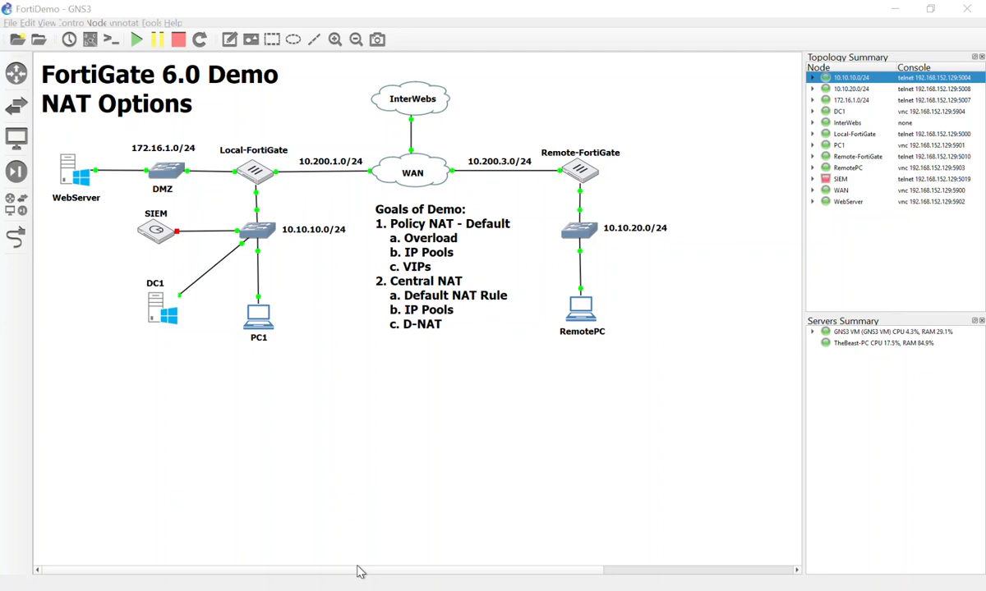
pyautogui.moveTo(402, 368)
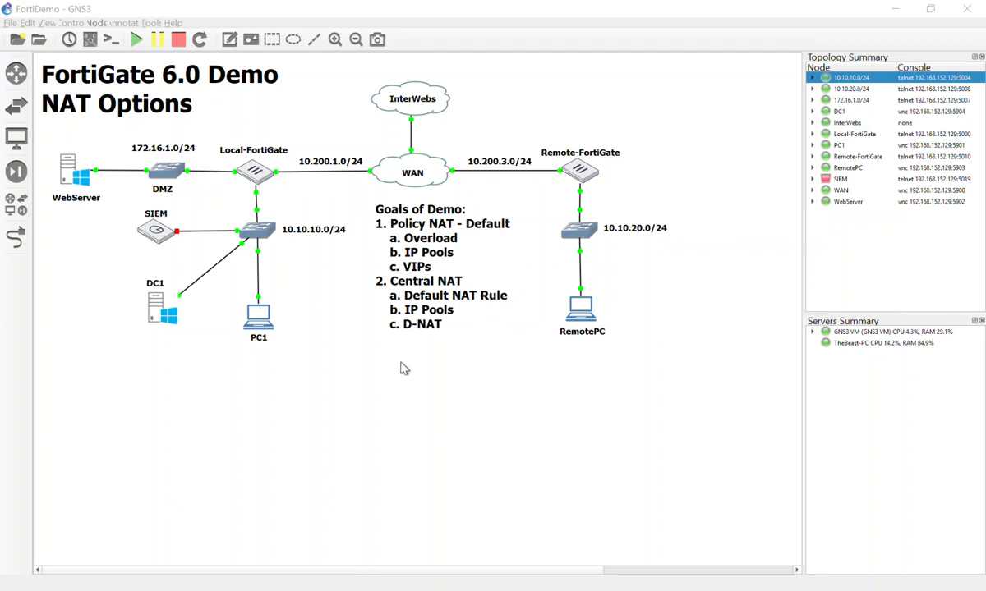
pyautogui.moveTo(483, 358)
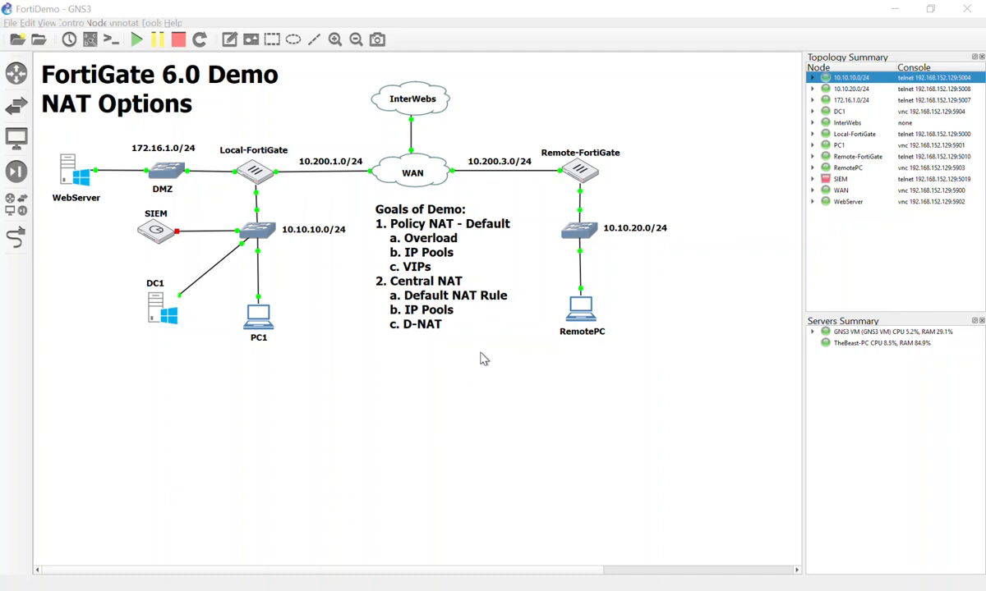
pyautogui.moveTo(466, 247)
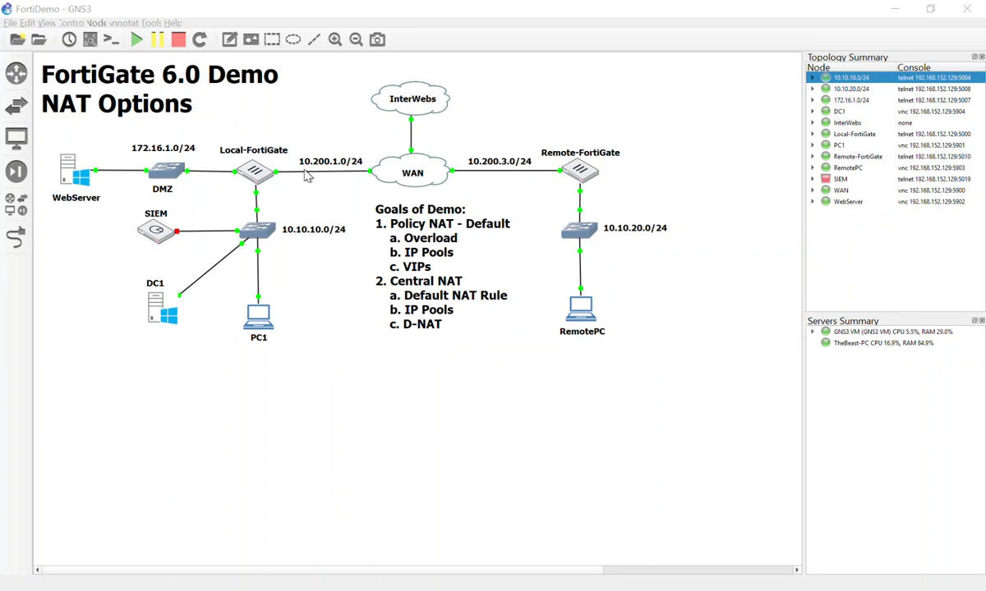
pyautogui.moveTo(152, 240)
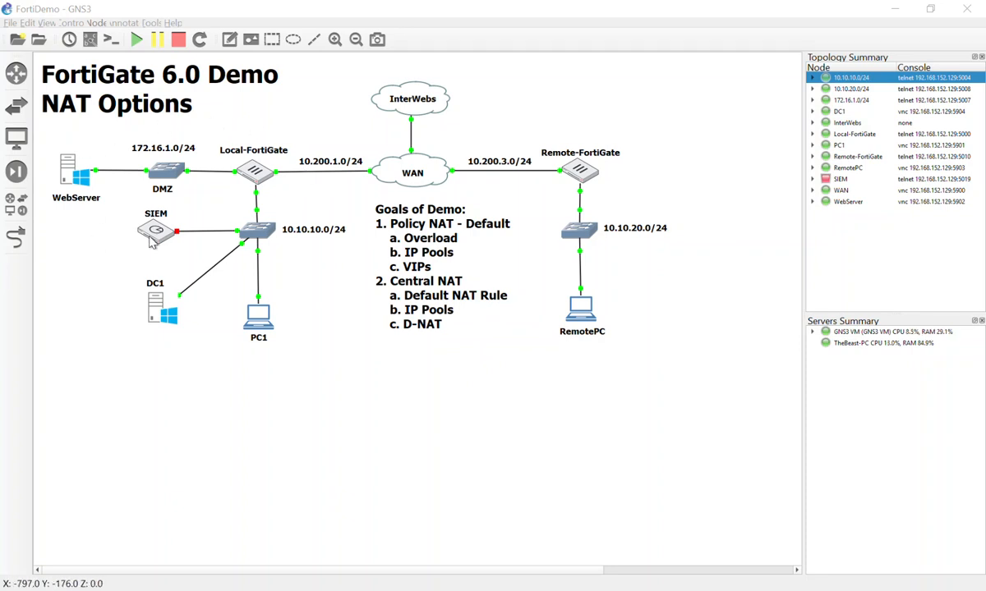
pyautogui.moveTo(384, 249)
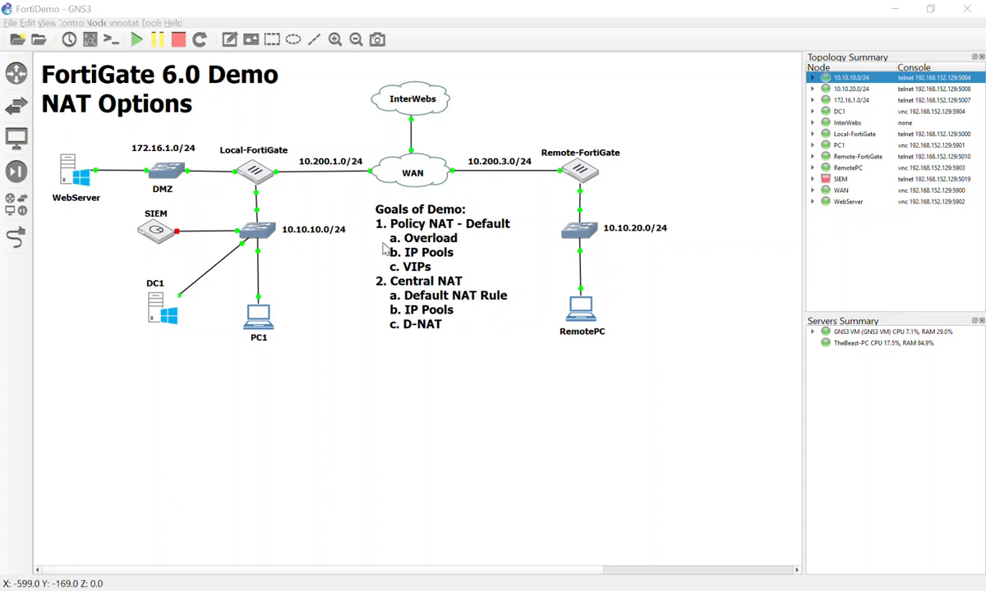
pyautogui.moveTo(455, 265)
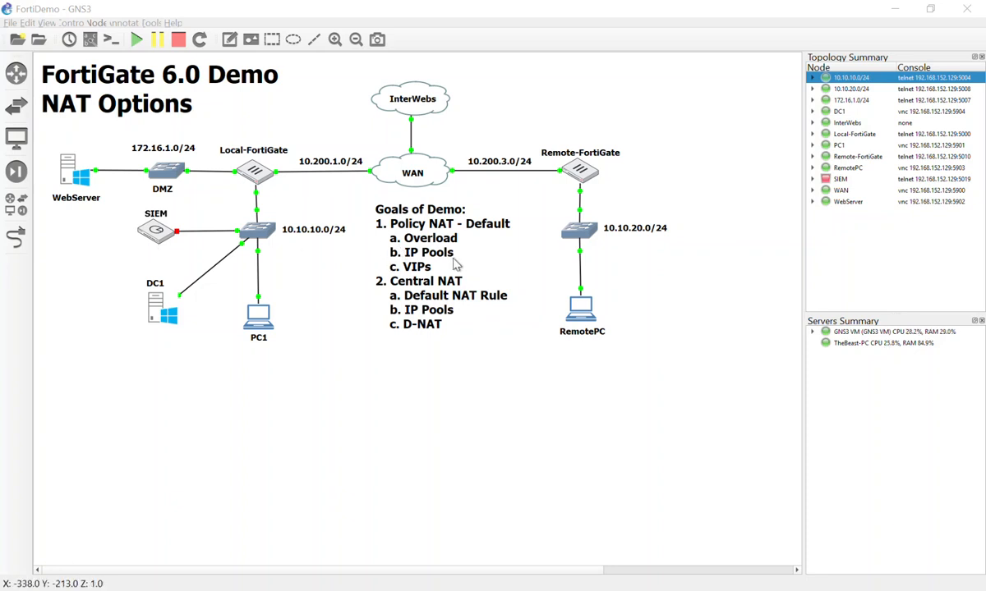
pyautogui.moveTo(394, 173)
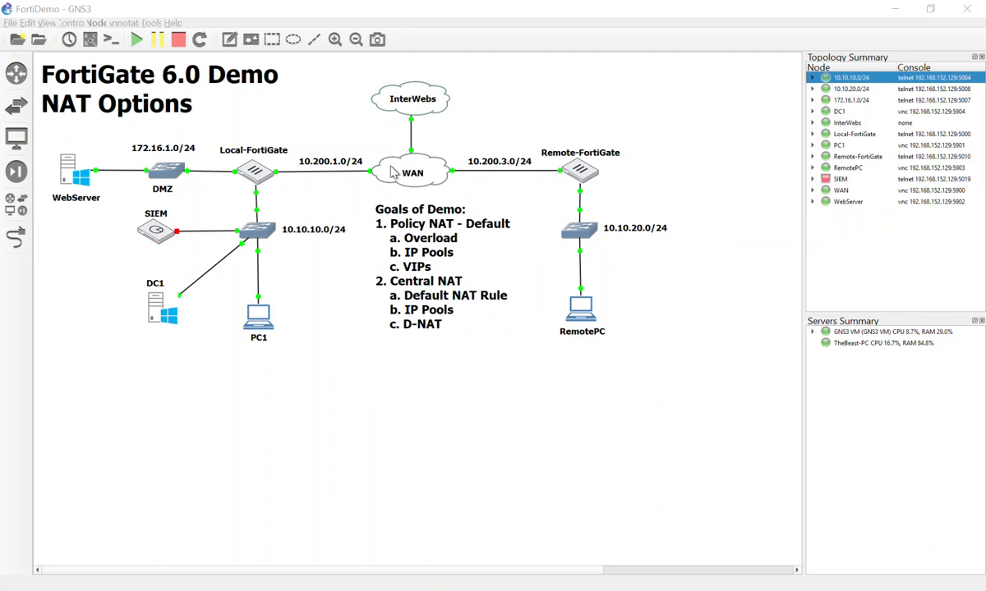
pyautogui.moveTo(337, 168)
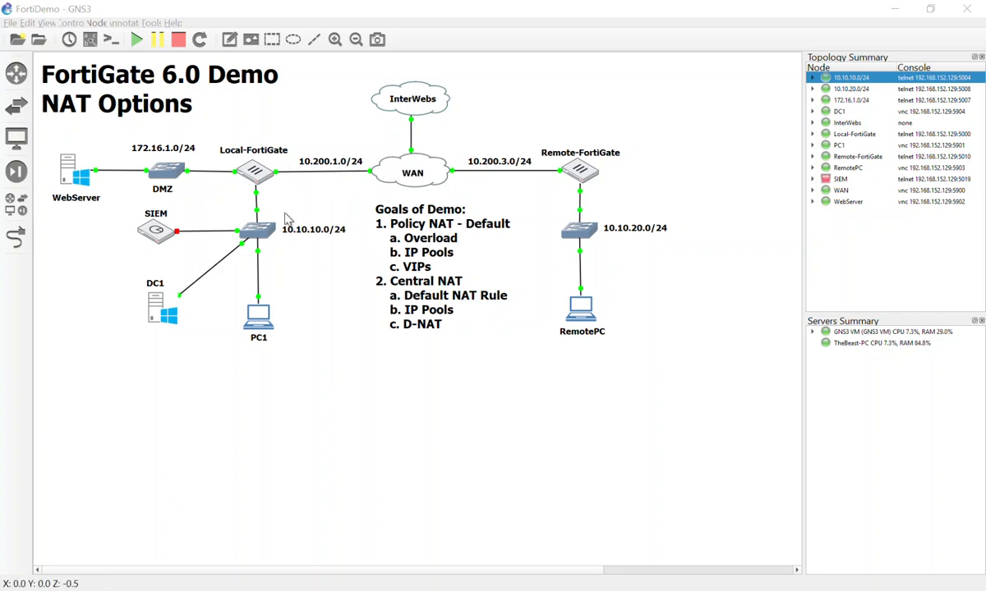
pyautogui.moveTo(298, 284)
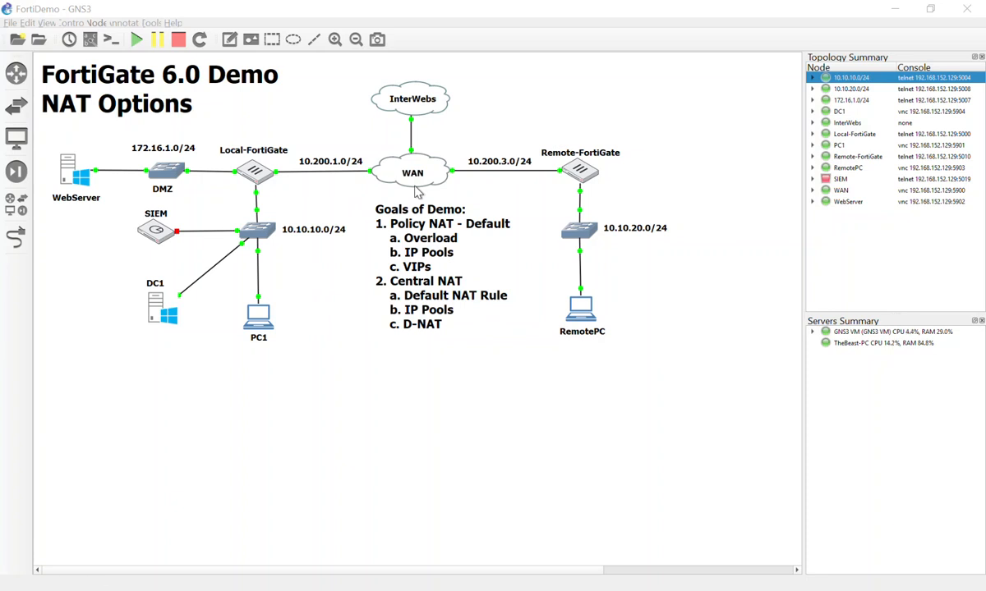
pyautogui.moveTo(310, 189)
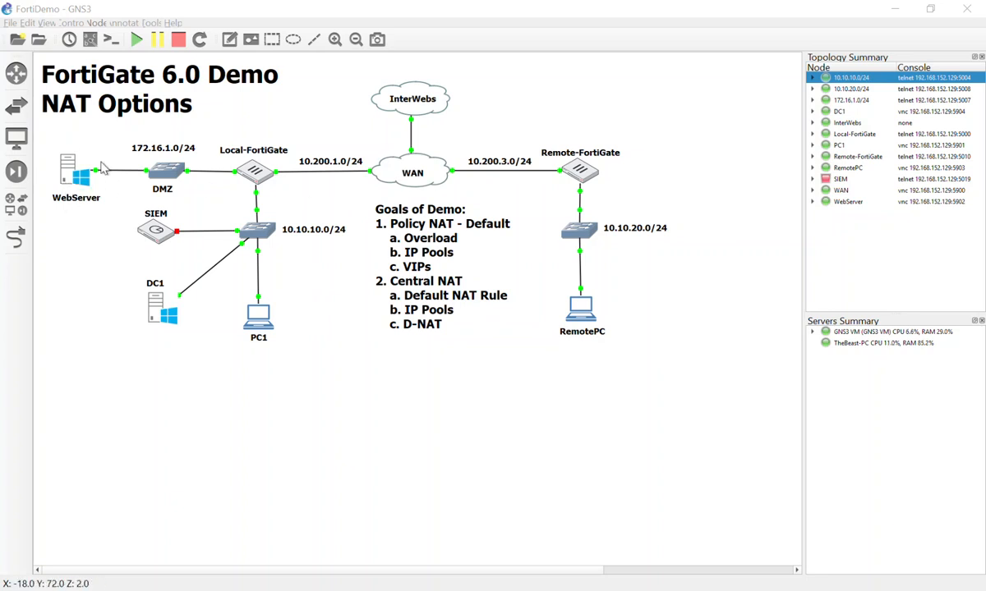
pyautogui.moveTo(78, 152)
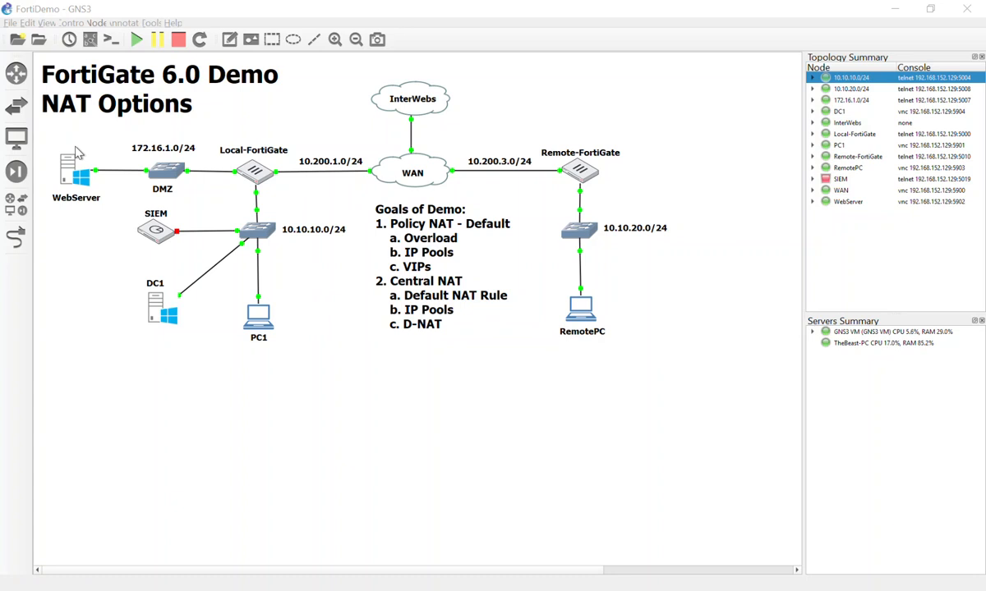
pyautogui.moveTo(80, 140)
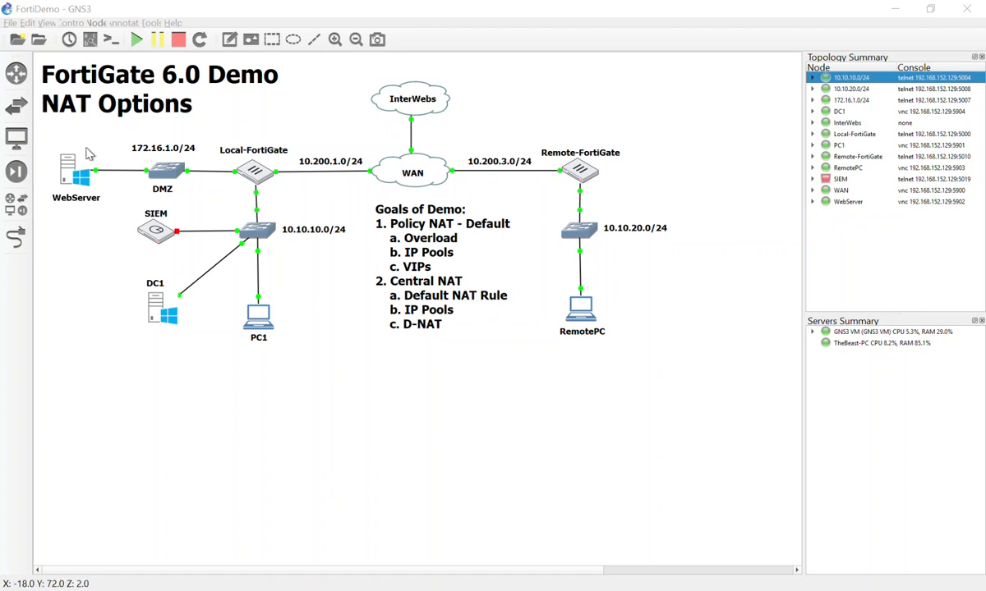
pyautogui.moveTo(37, 175)
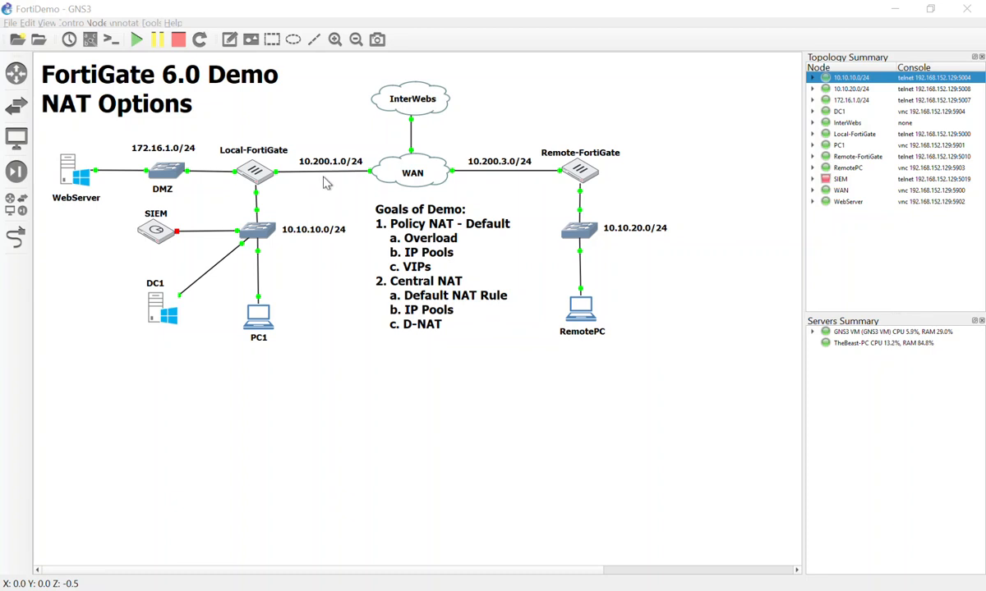
pyautogui.moveTo(68, 182)
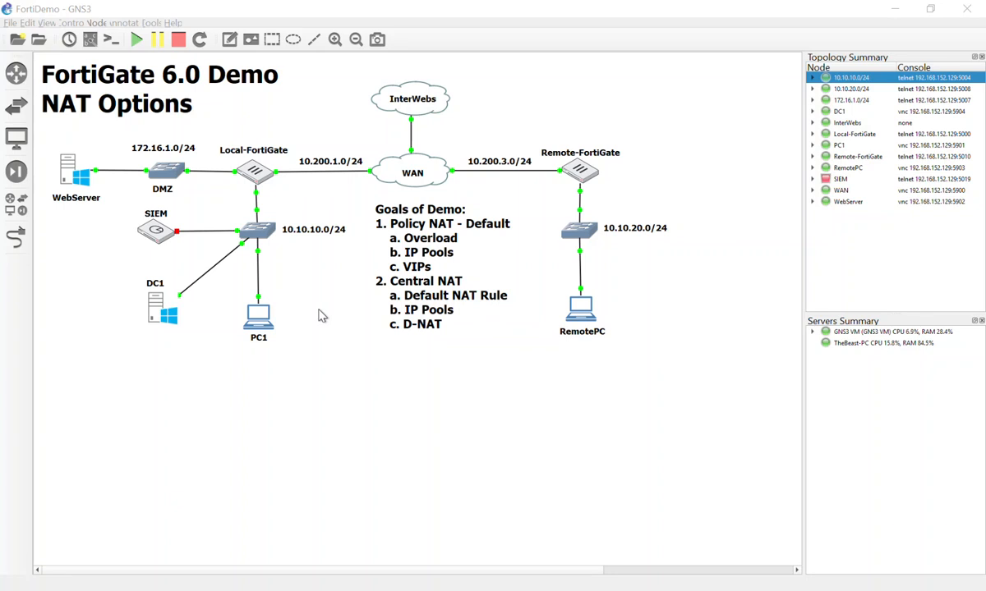
pyautogui.moveTo(386, 319)
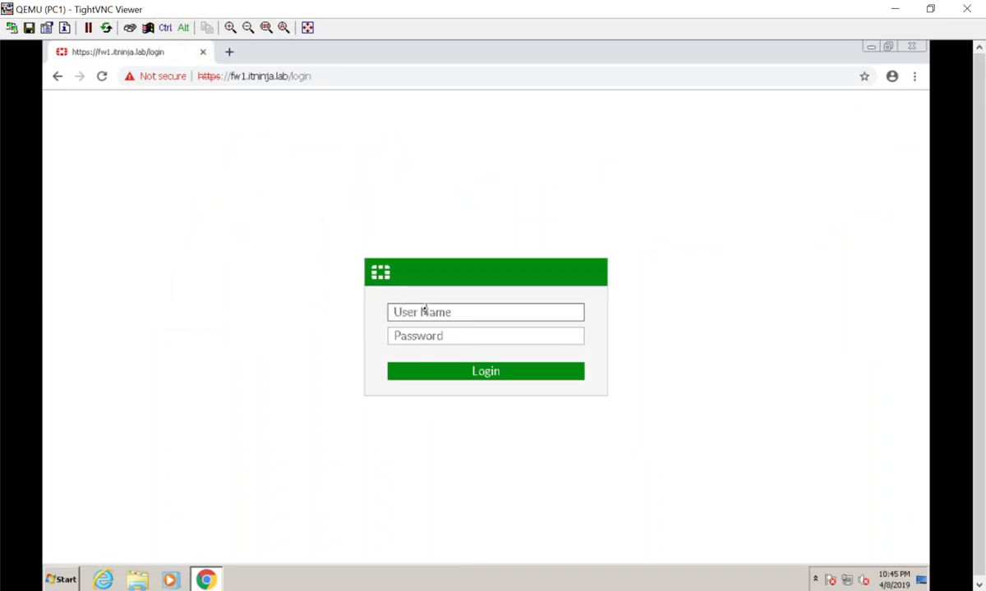
# Sign in to the Local-FortiGate web console as admin
pyautogui.write('admin')
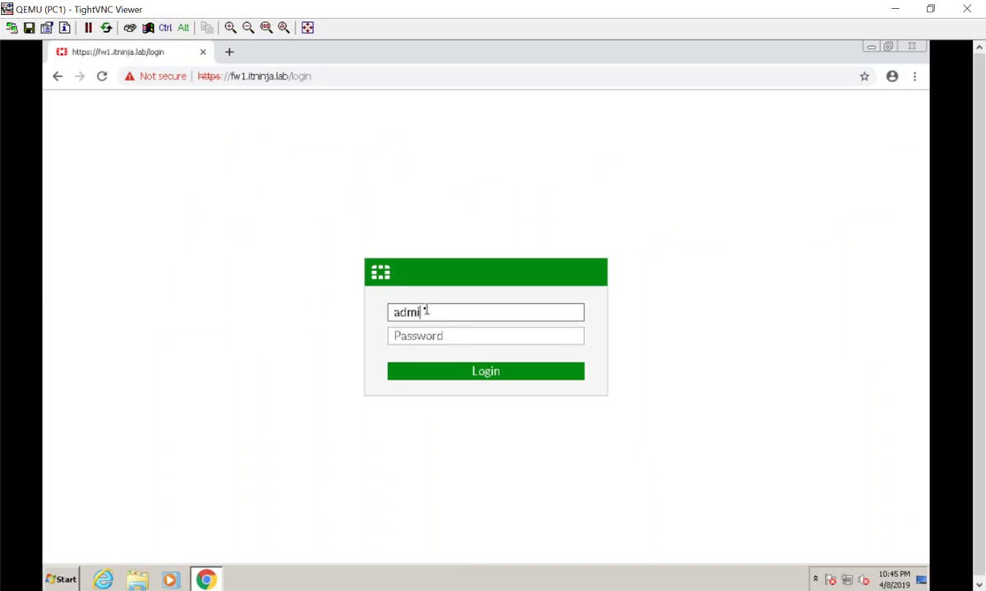
pyautogui.click(486, 336)
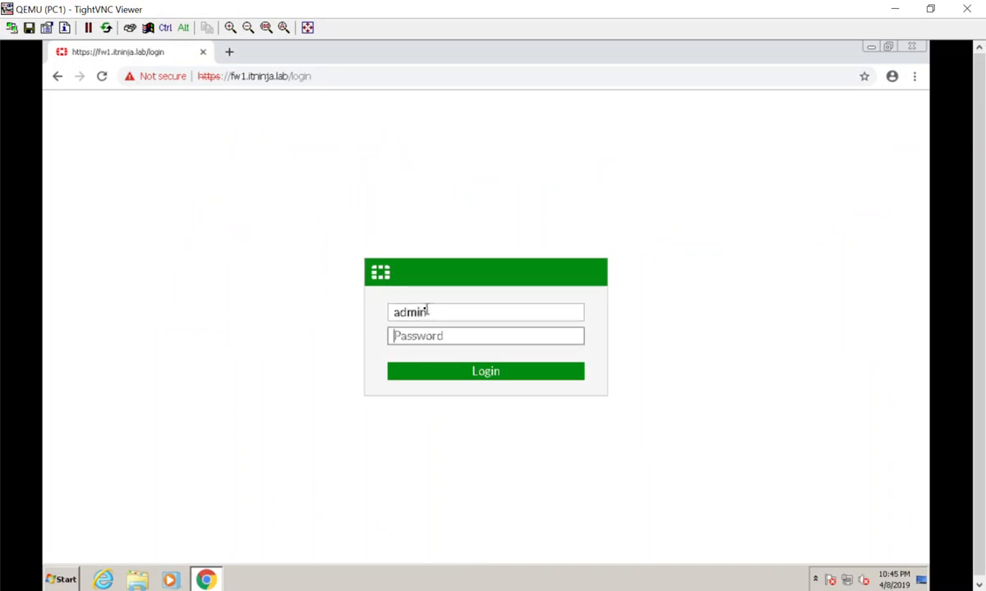
pyautogui.click(485, 371)
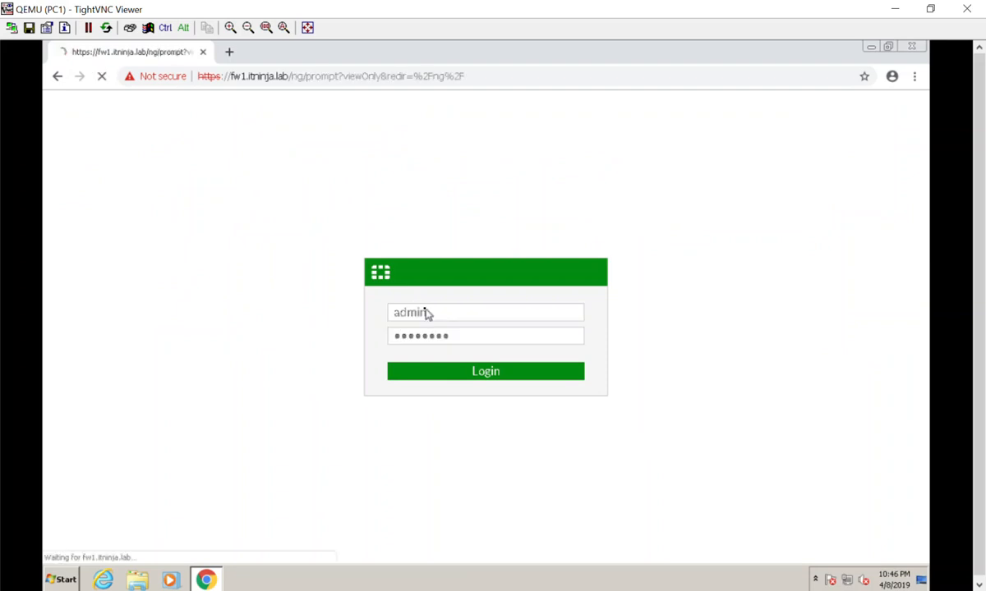
pyautogui.click(485, 370)
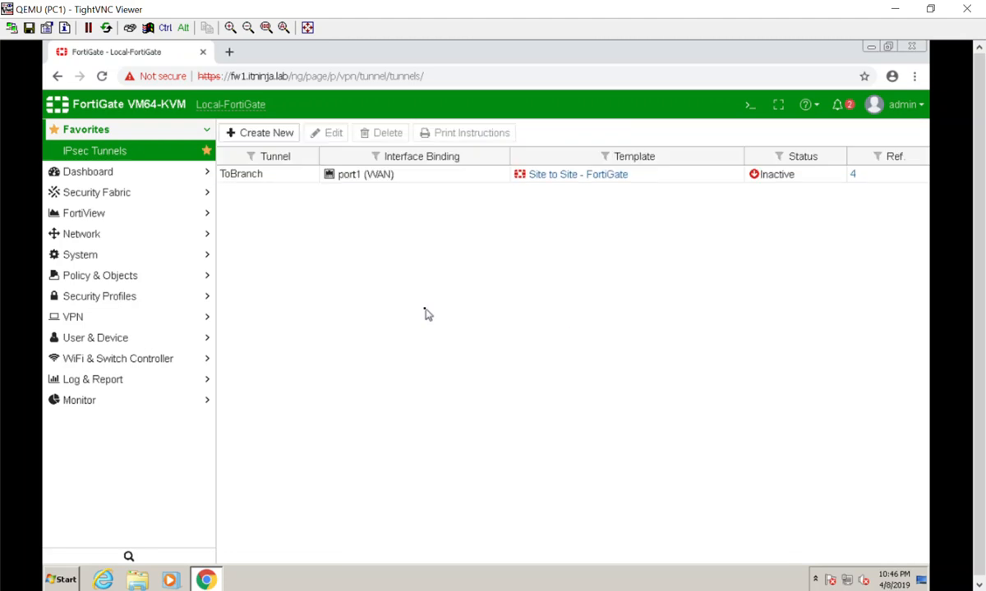
pyautogui.moveTo(131, 275)
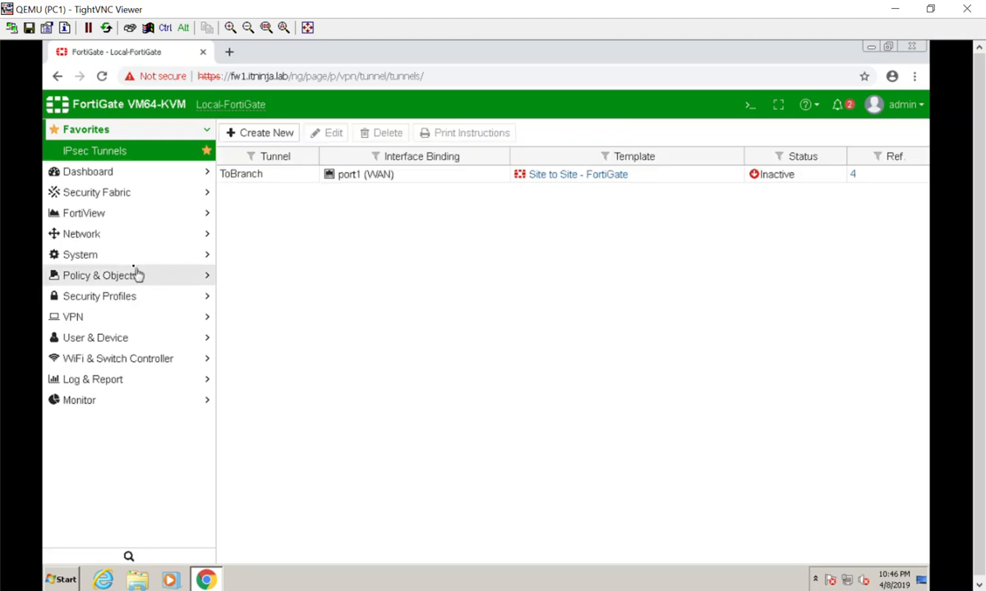
pyautogui.moveTo(119, 233)
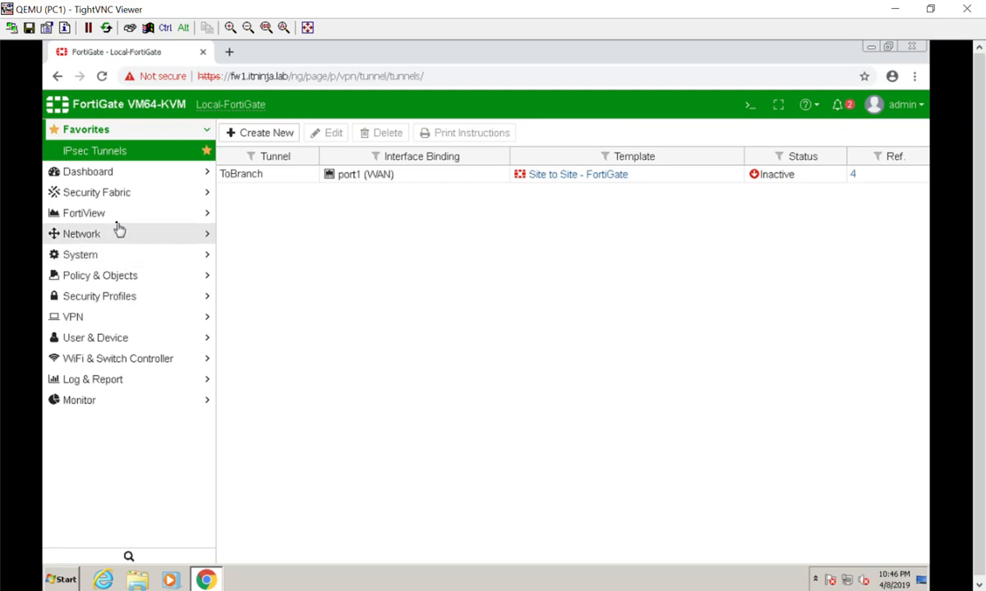
pyautogui.moveTo(100, 276)
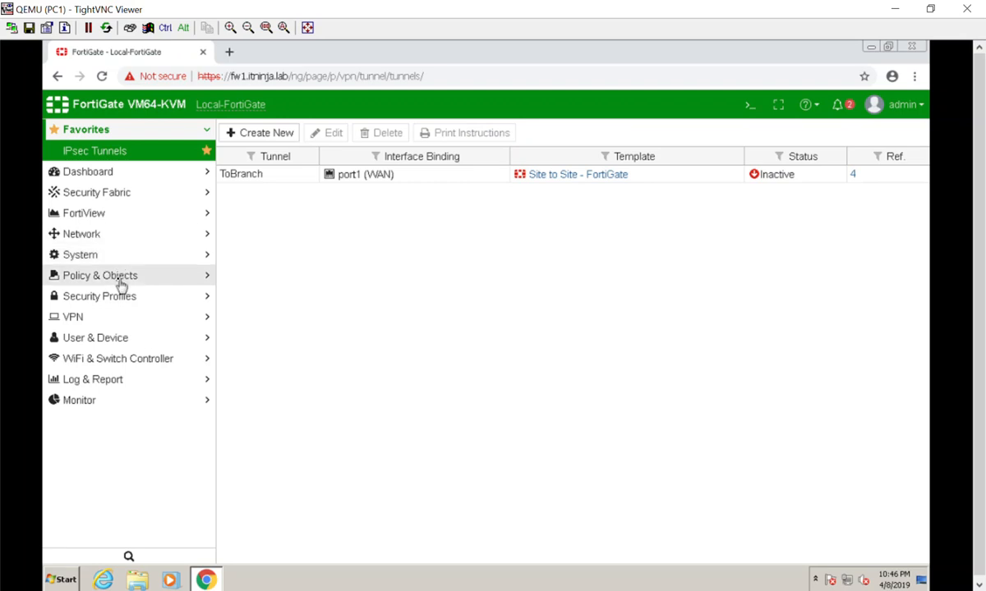
# Open the IPv4 Policy list under Policy & Objects
pyautogui.click(100, 275)
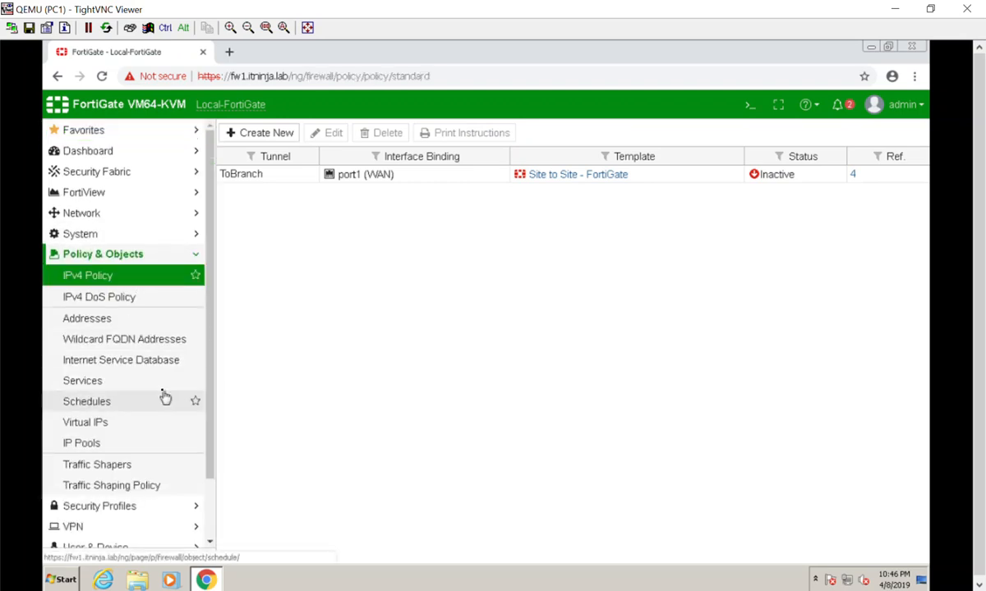
pyautogui.click(99, 297)
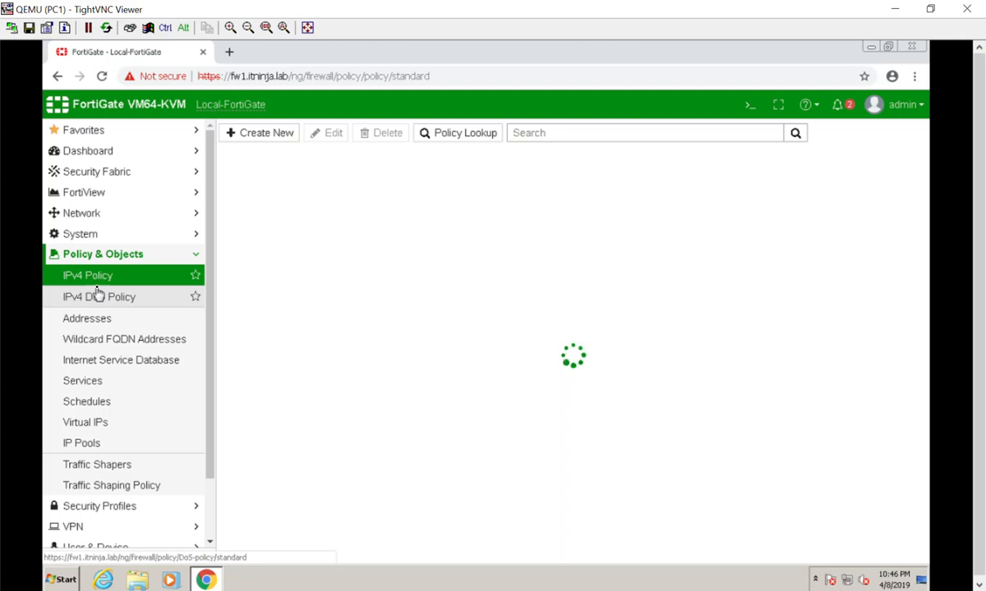
pyautogui.moveTo(464, 285)
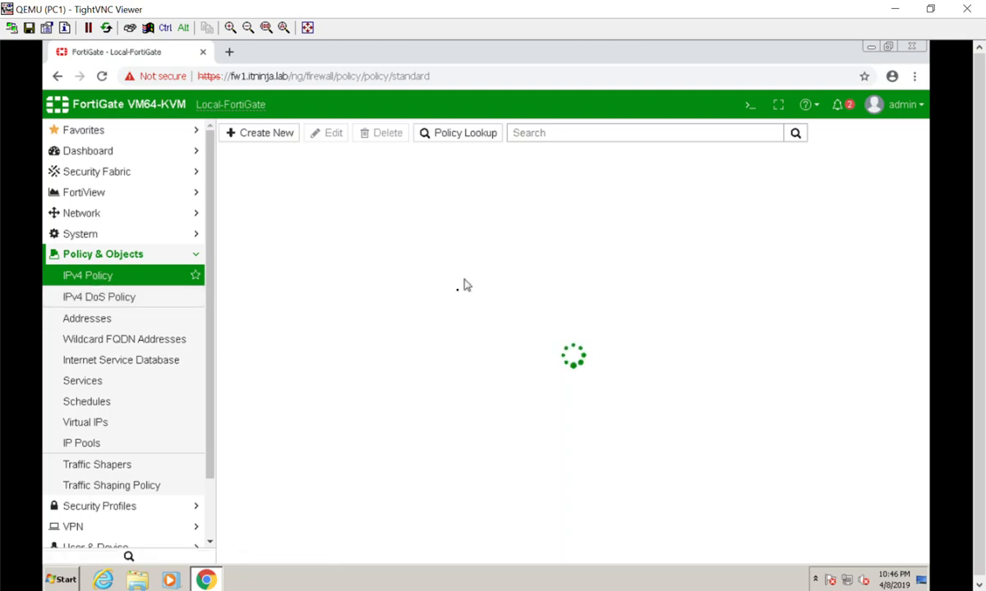
pyautogui.moveTo(529, 297)
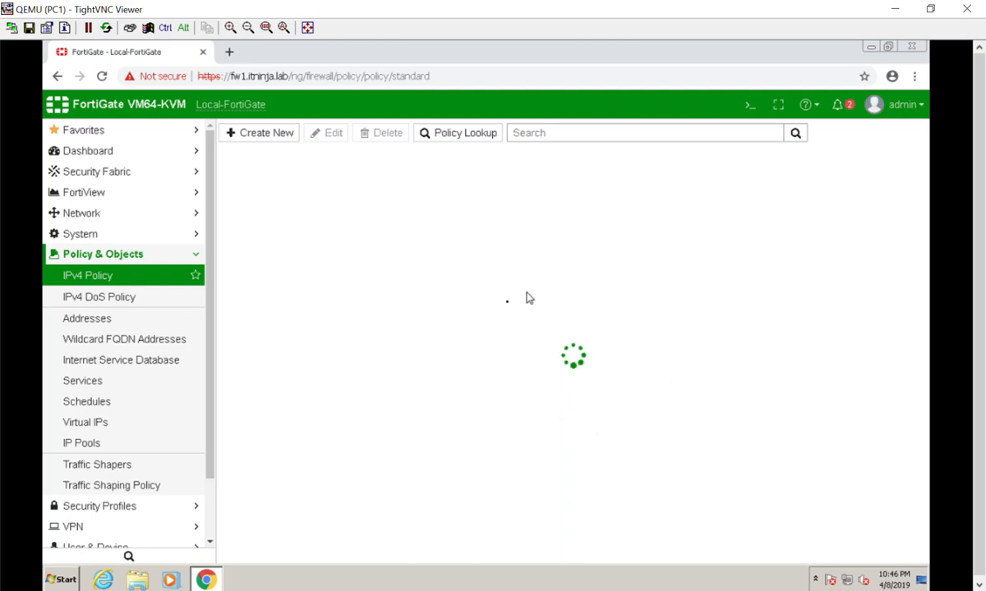
pyautogui.moveTo(632, 320)
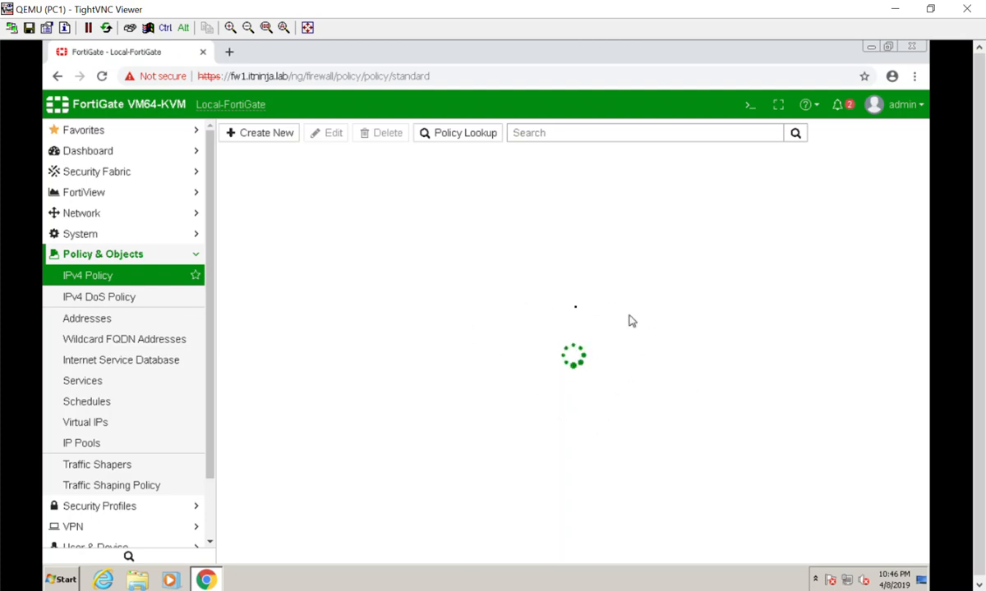
pyautogui.moveTo(566, 372)
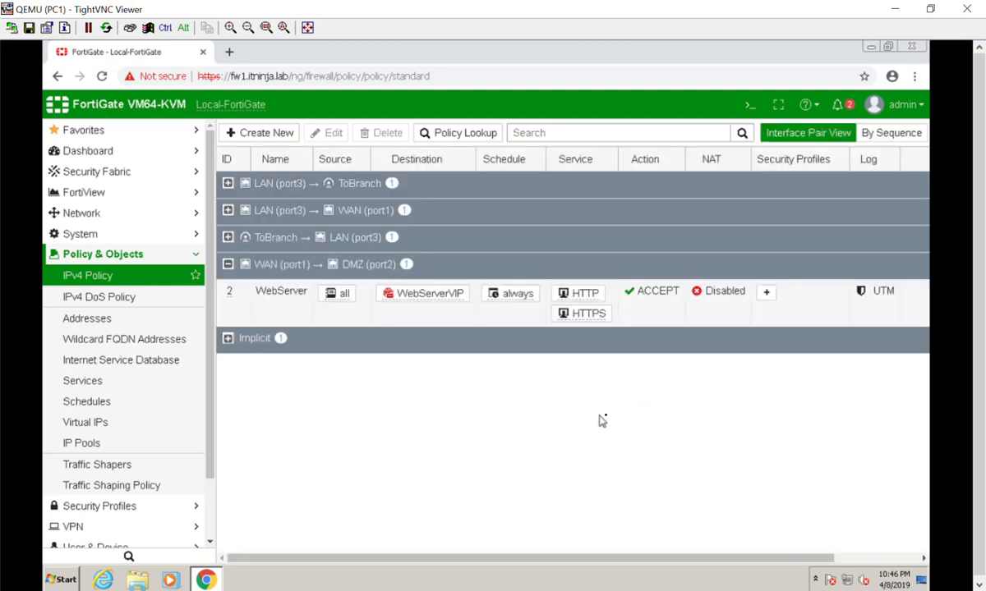
# Expand all four interface-pair groups to reveal InternetAccess using the IPPool
pyautogui.click(229, 210)
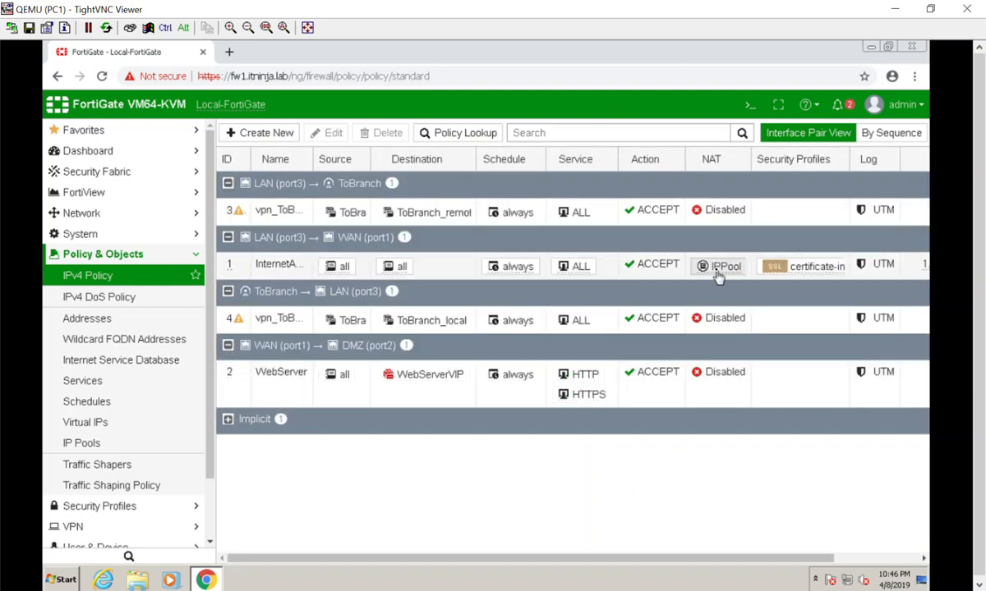
pyautogui.moveTo(836, 371)
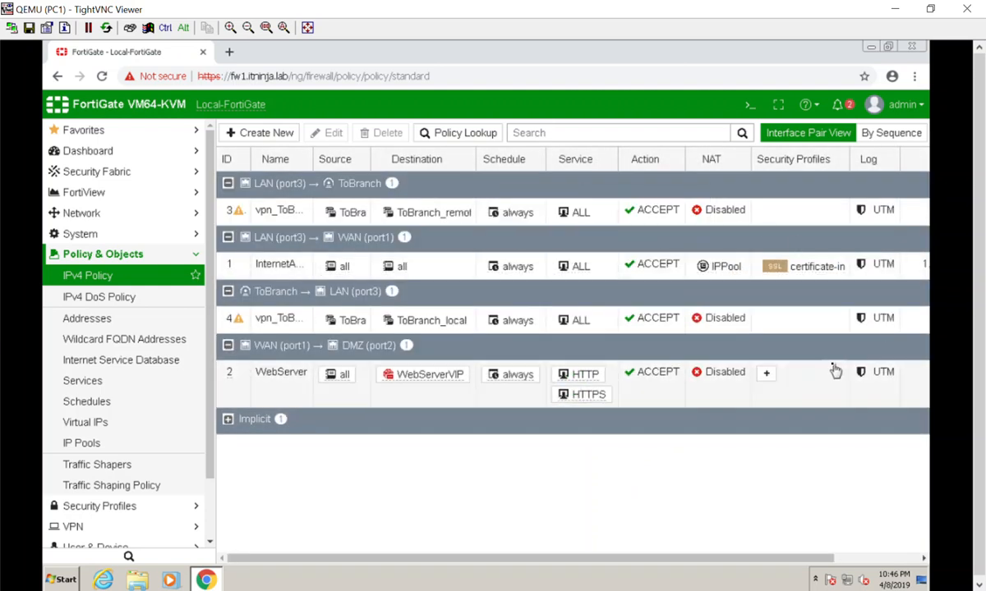
pyautogui.moveTo(616, 387)
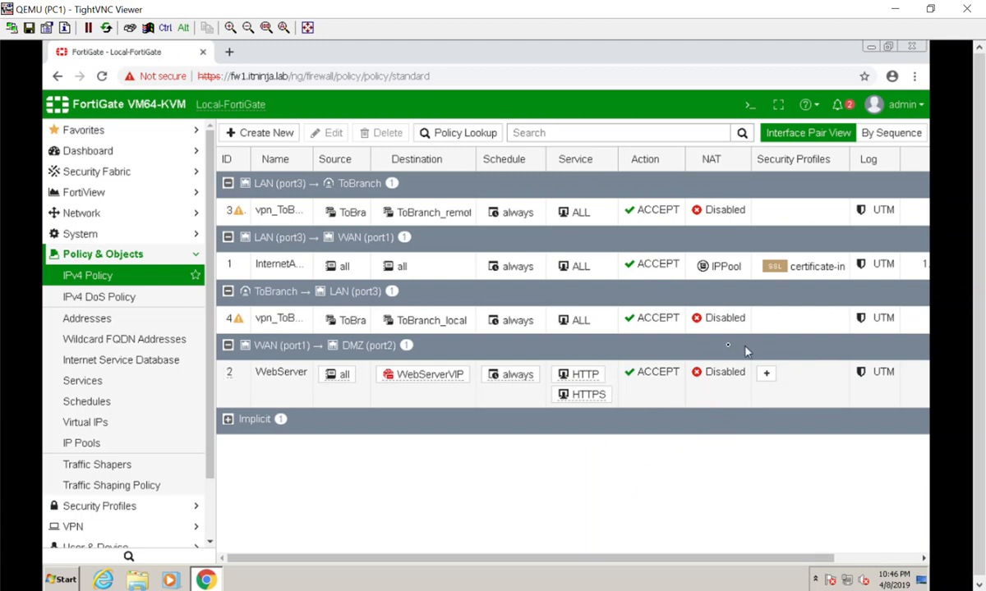
pyautogui.moveTo(709, 354)
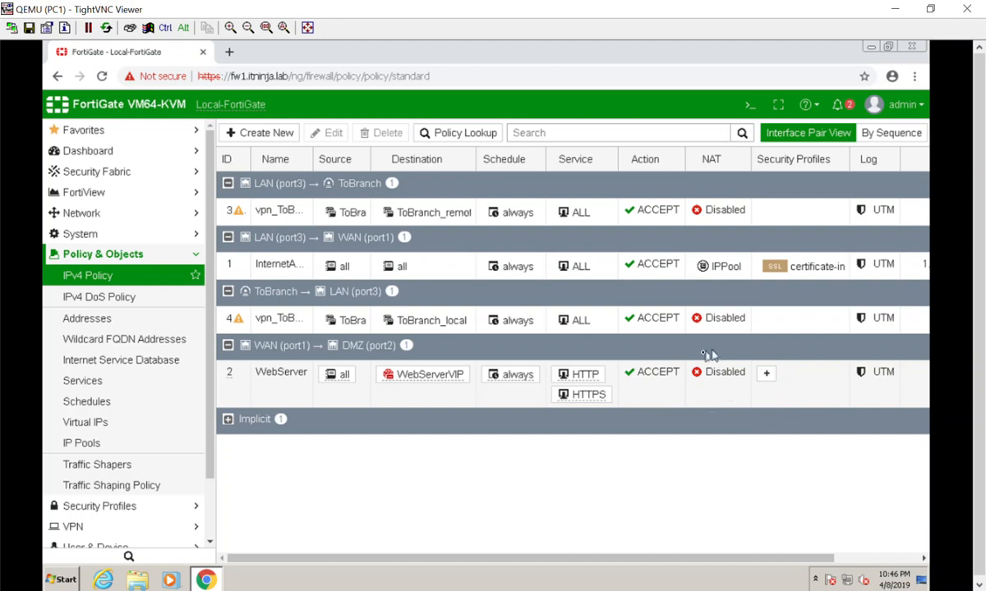
pyautogui.moveTo(723, 391)
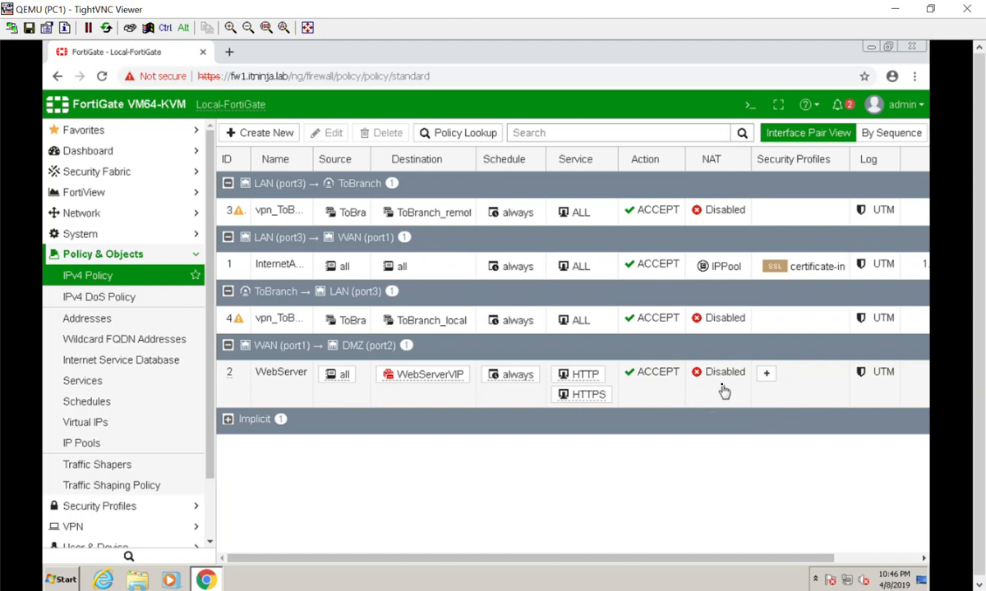
pyautogui.moveTo(429, 375)
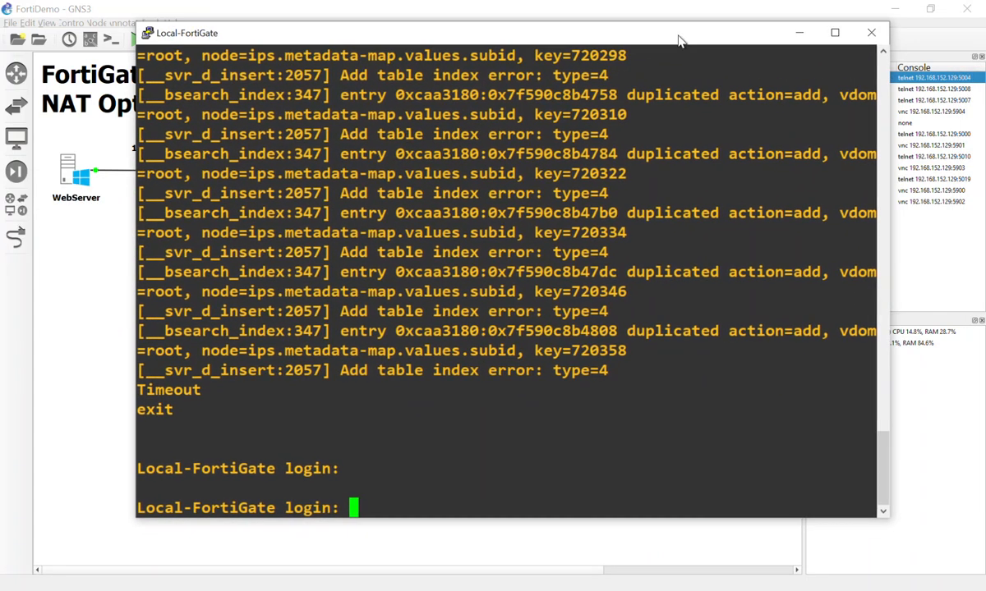
# Log in to the FortiGate CLI as admin, enter config system settings, and type set central-nat
pyautogui.write('admin')
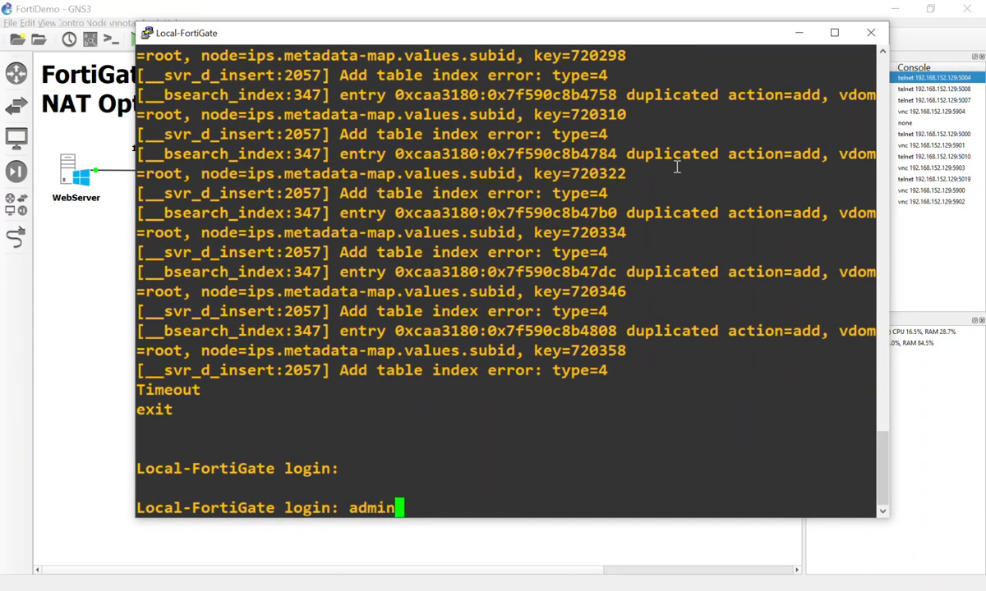
pyautogui.press('Return')
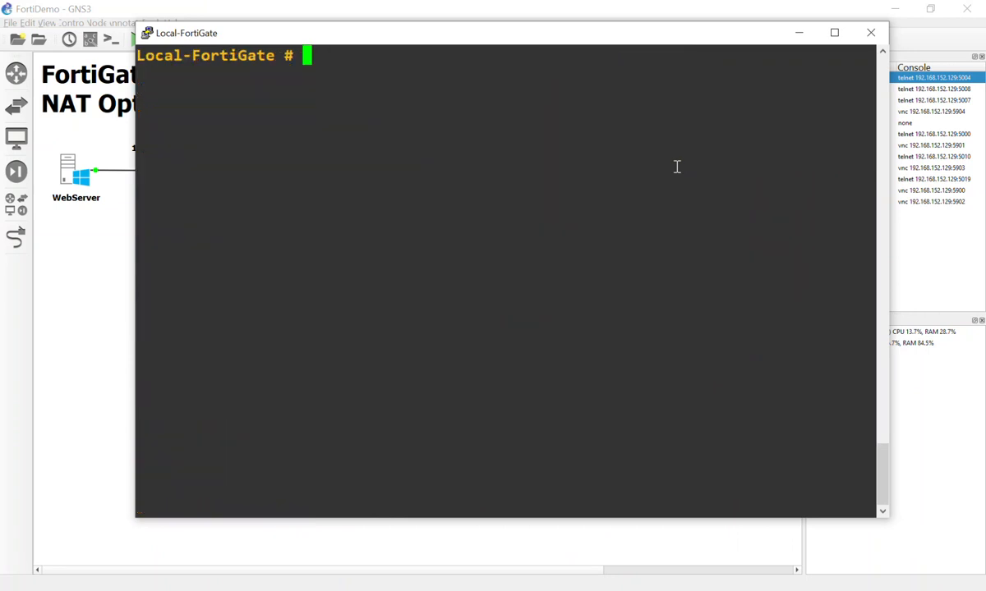
pyautogui.write('c')
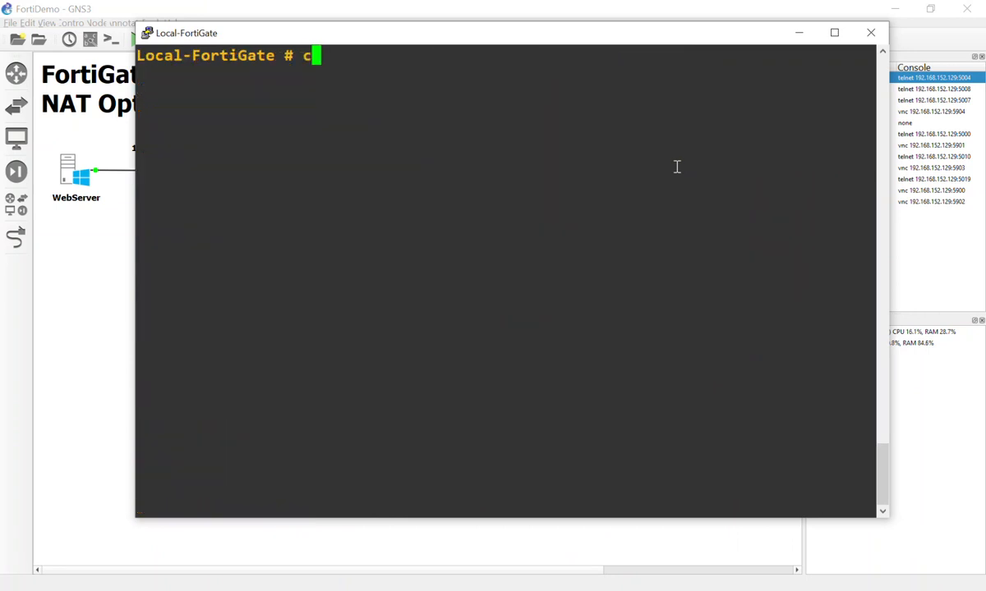
pyautogui.write('onfig')
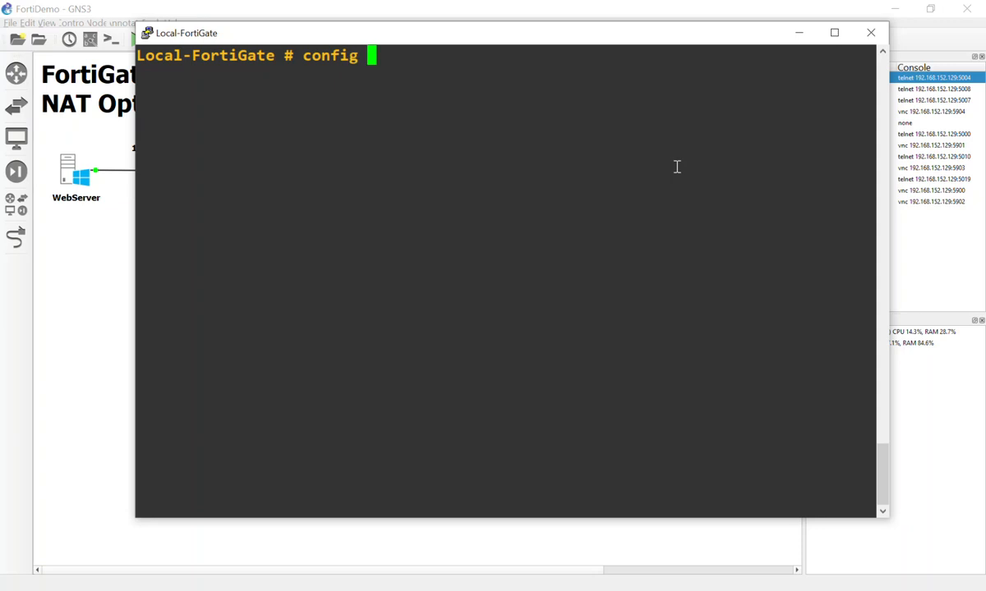
pyautogui.write('syy')
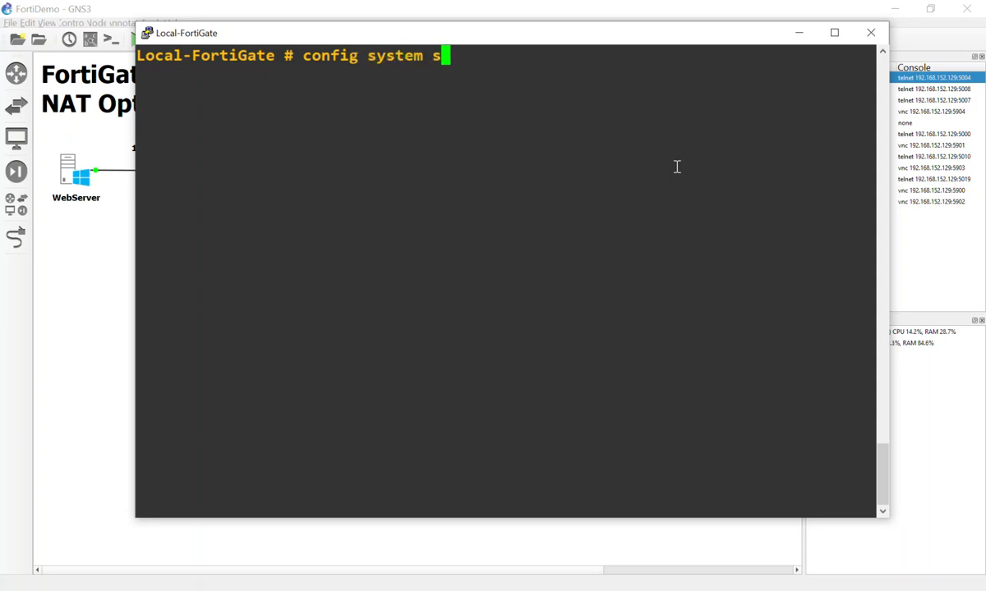
pyautogui.press('Return')
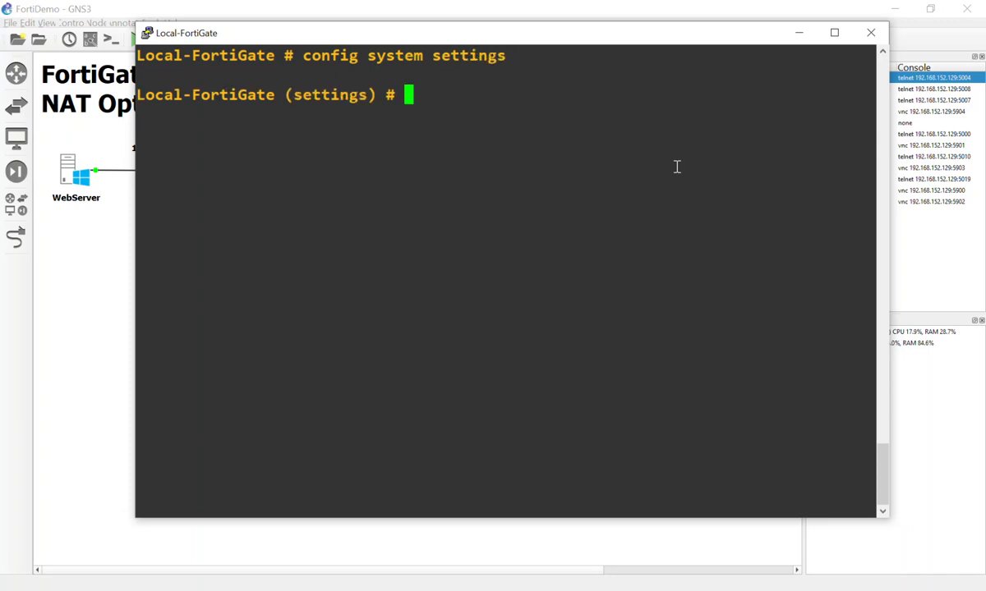
pyautogui.write('set central-nat en')
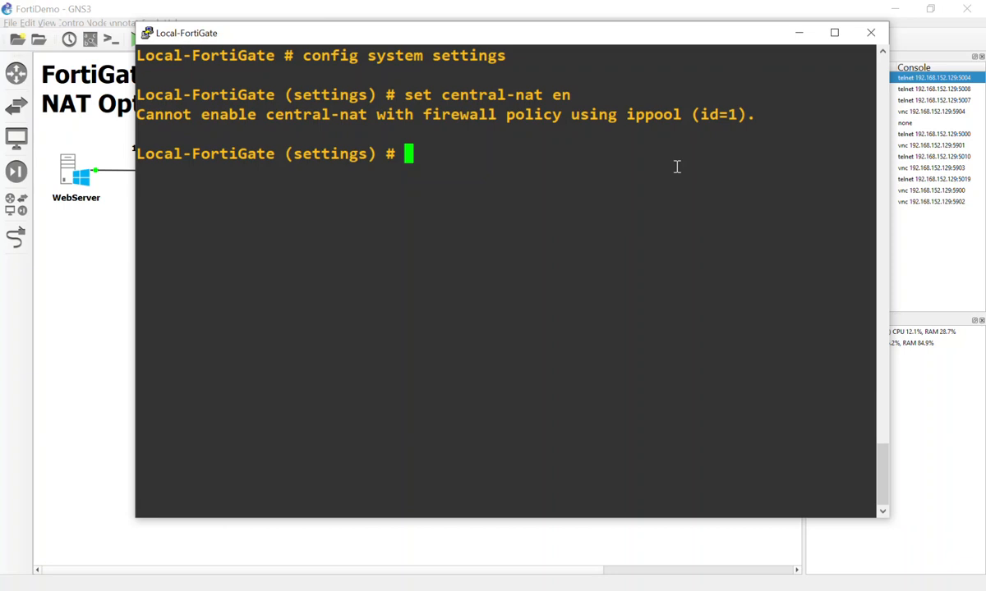
pyautogui.moveTo(360, 260)
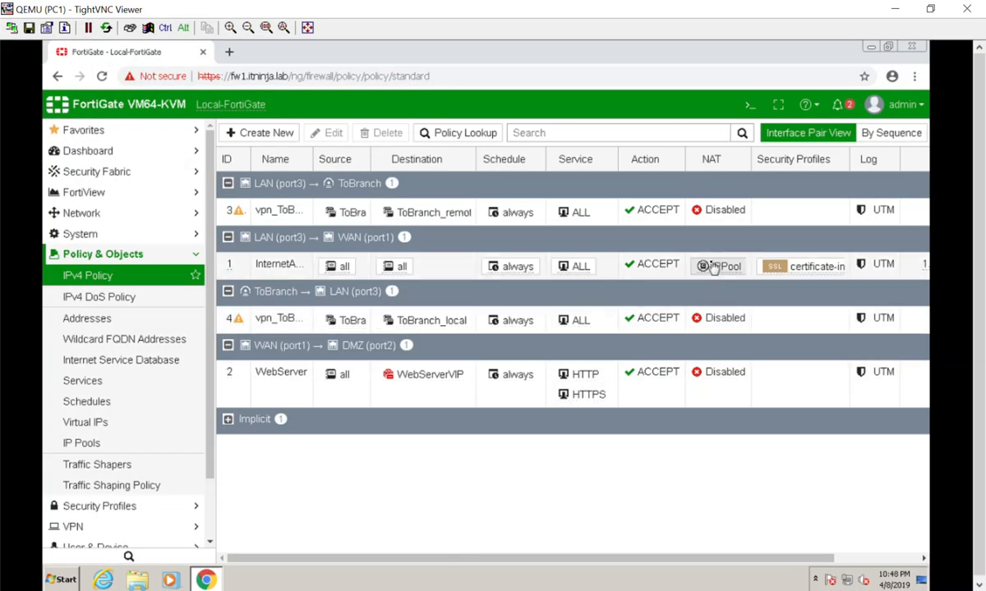
pyautogui.rightClick(703, 266)
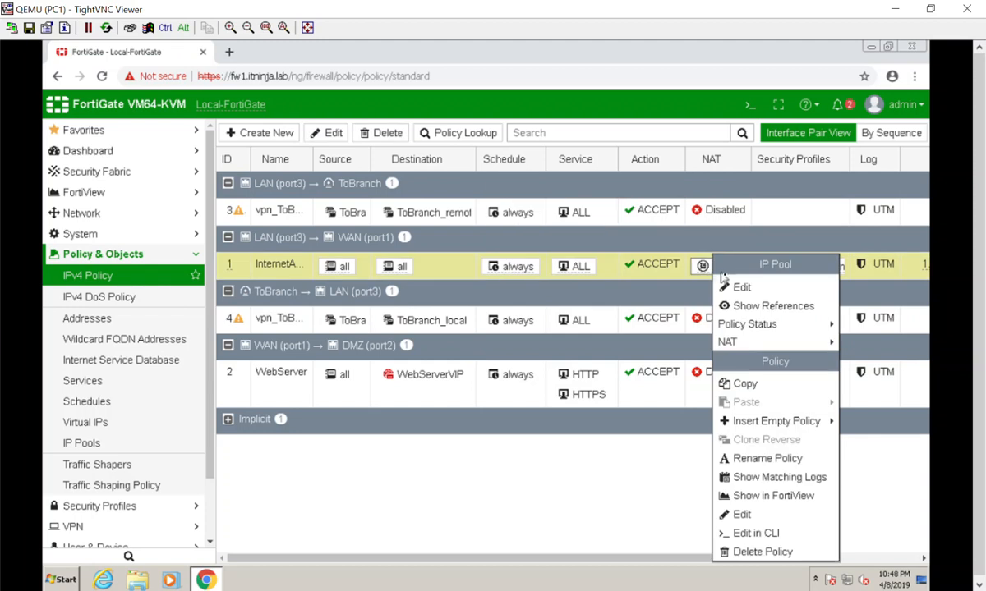
pyautogui.click(742, 287)
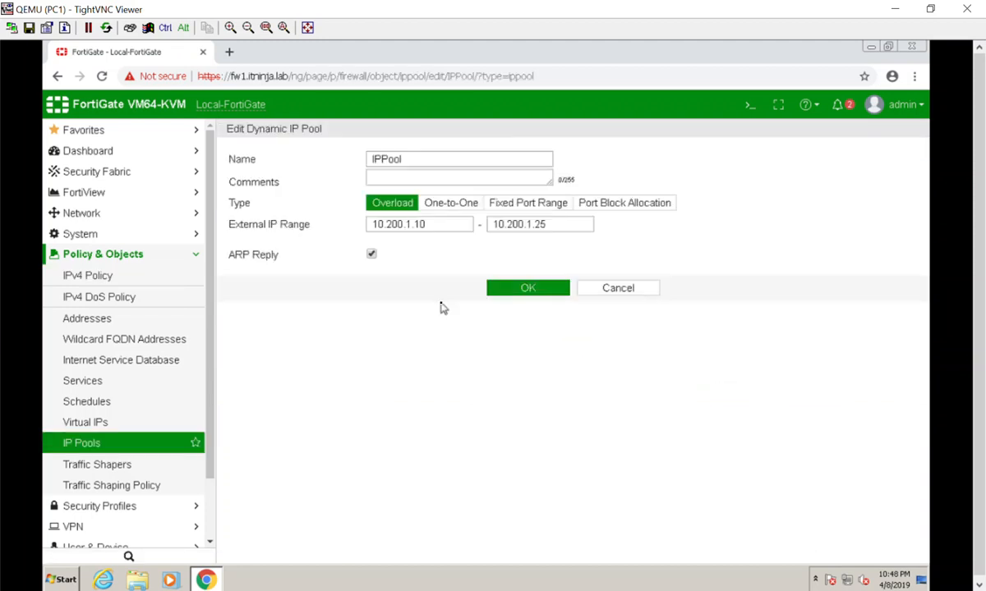
pyautogui.moveTo(618, 288)
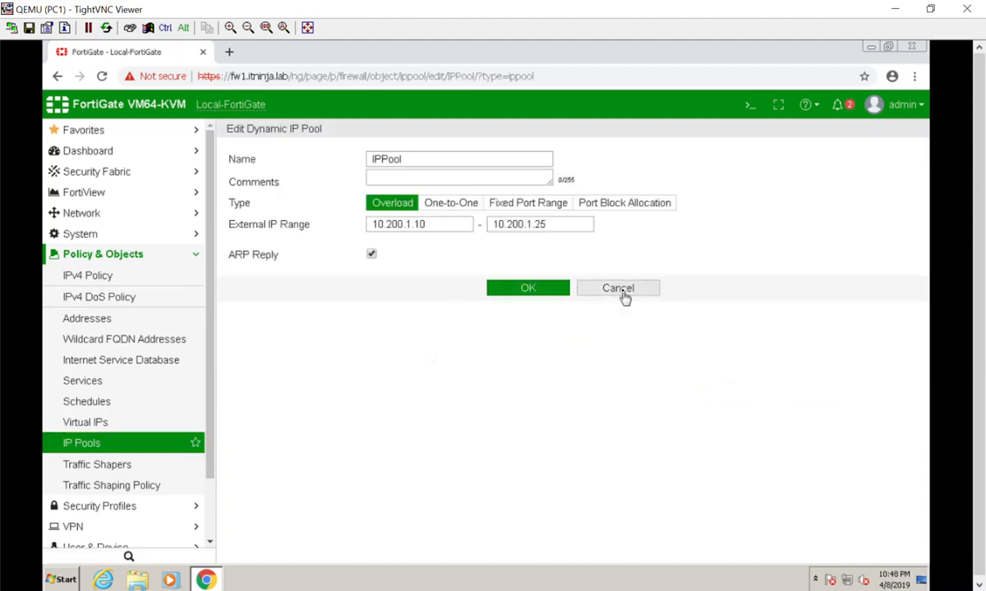
pyautogui.click(618, 288)
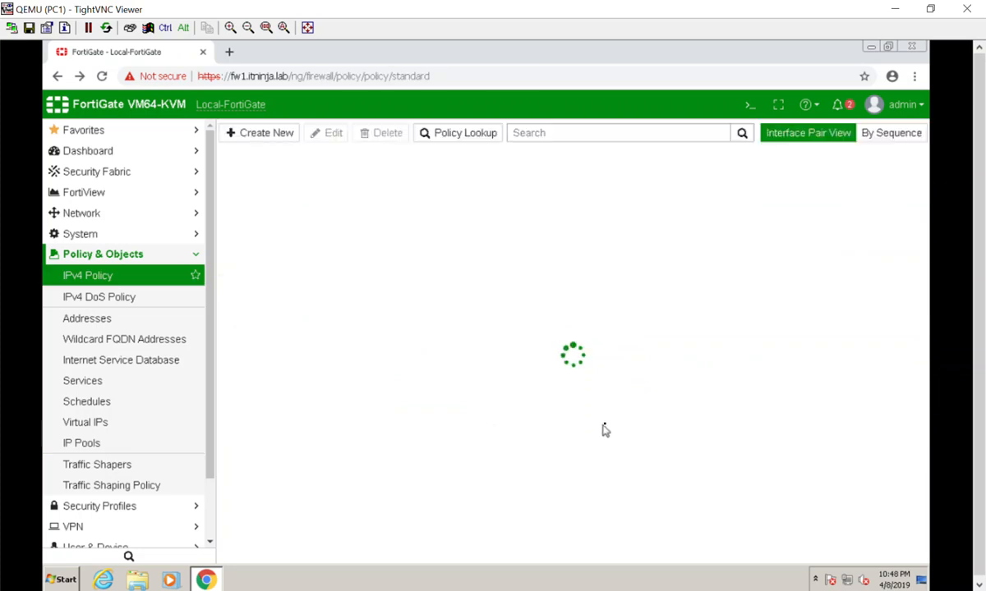
pyautogui.moveTo(591, 425)
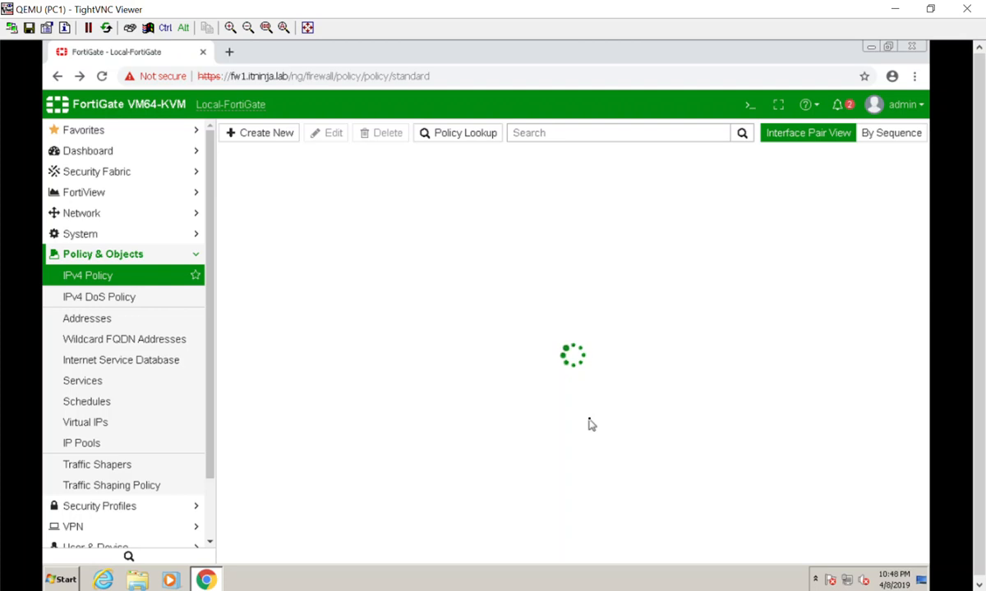
pyautogui.moveTo(67, 346)
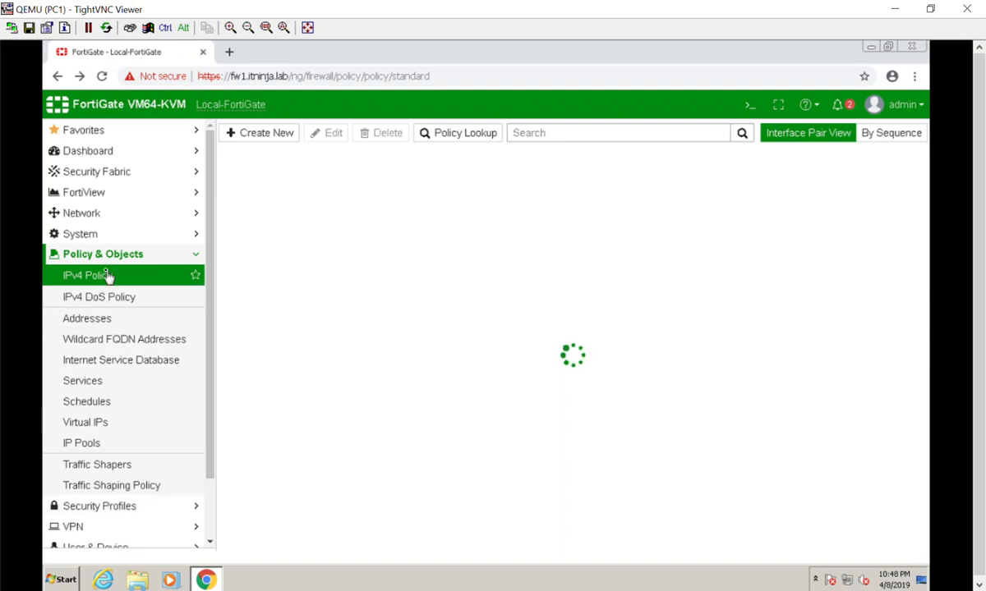
pyautogui.moveTo(99, 506)
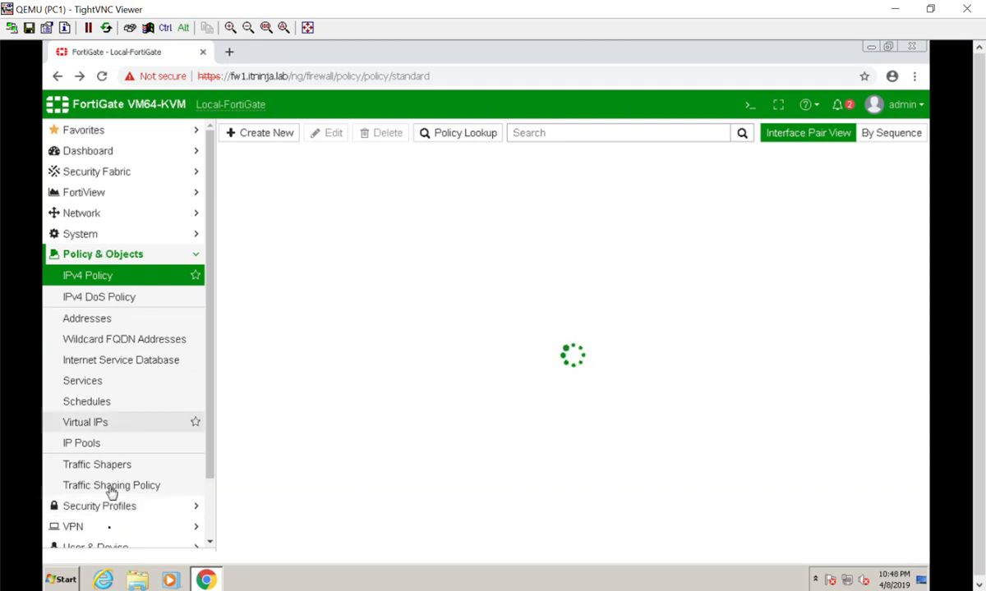
pyautogui.moveTo(528, 201)
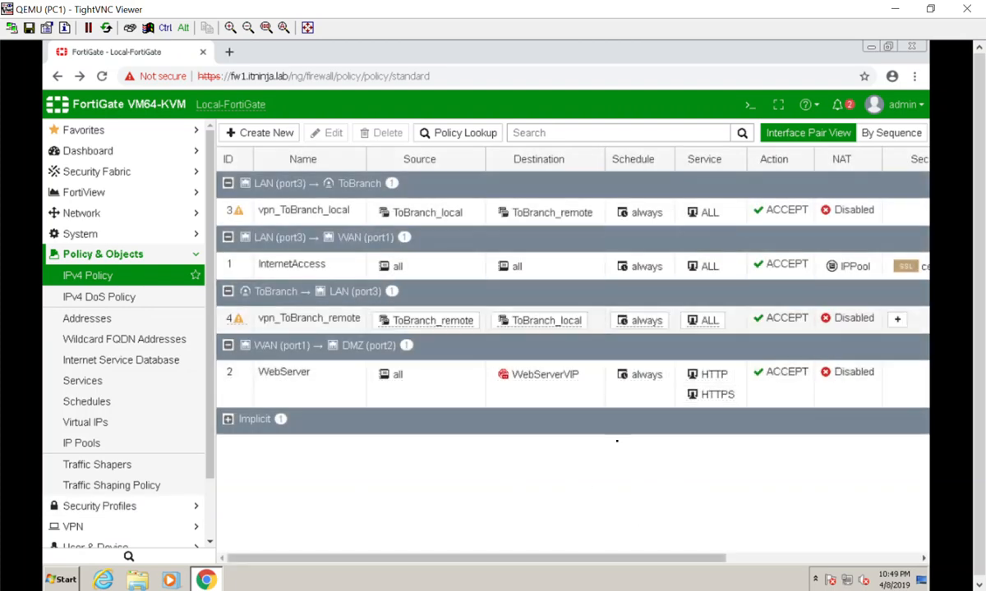
pyautogui.moveTo(834, 455)
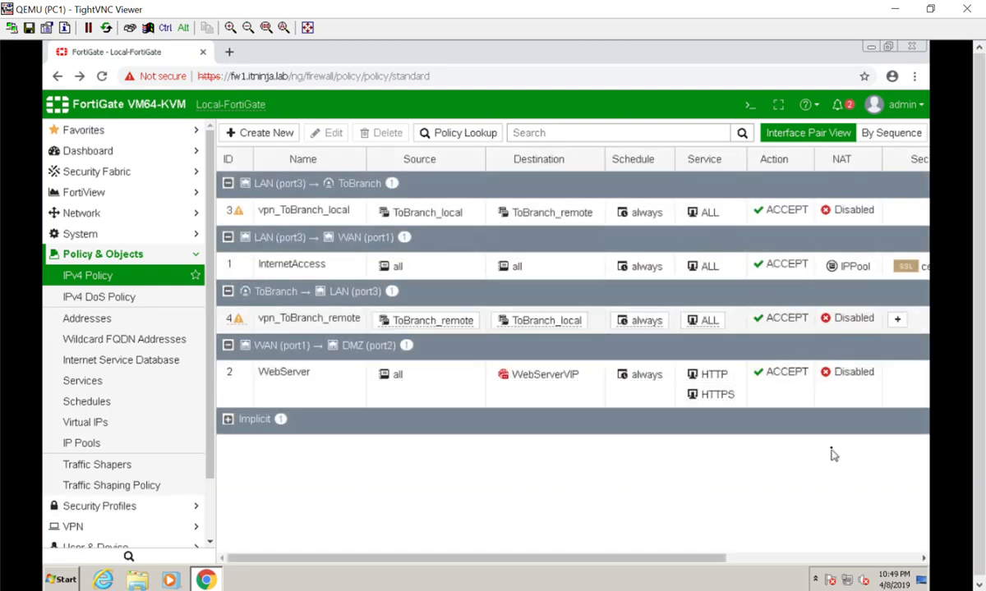
pyautogui.moveTo(387, 320)
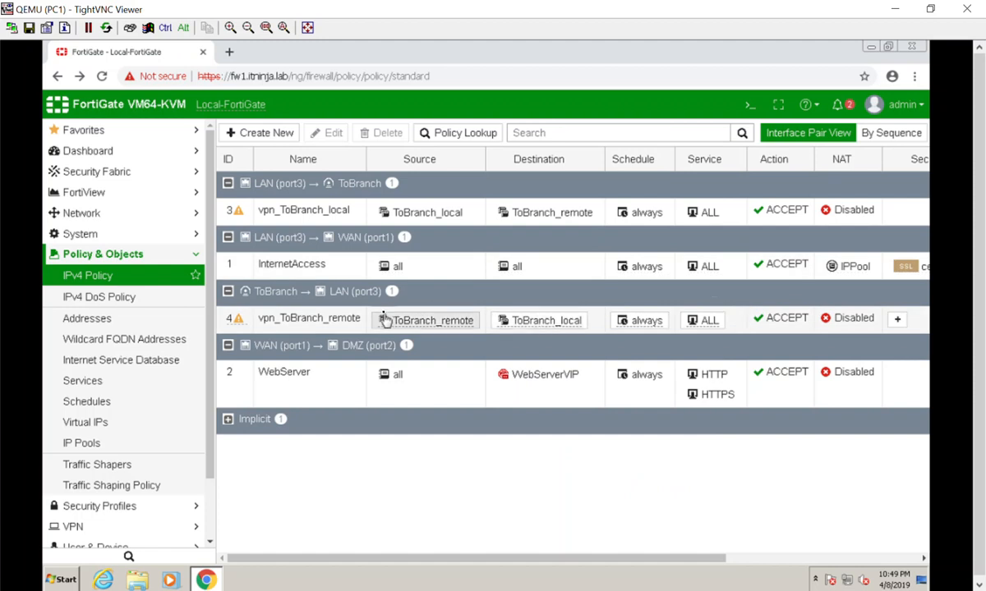
# Switch InternetAccess policy NAT from the IPPool to the outgoing interface address
pyautogui.doubleClick(291, 264)
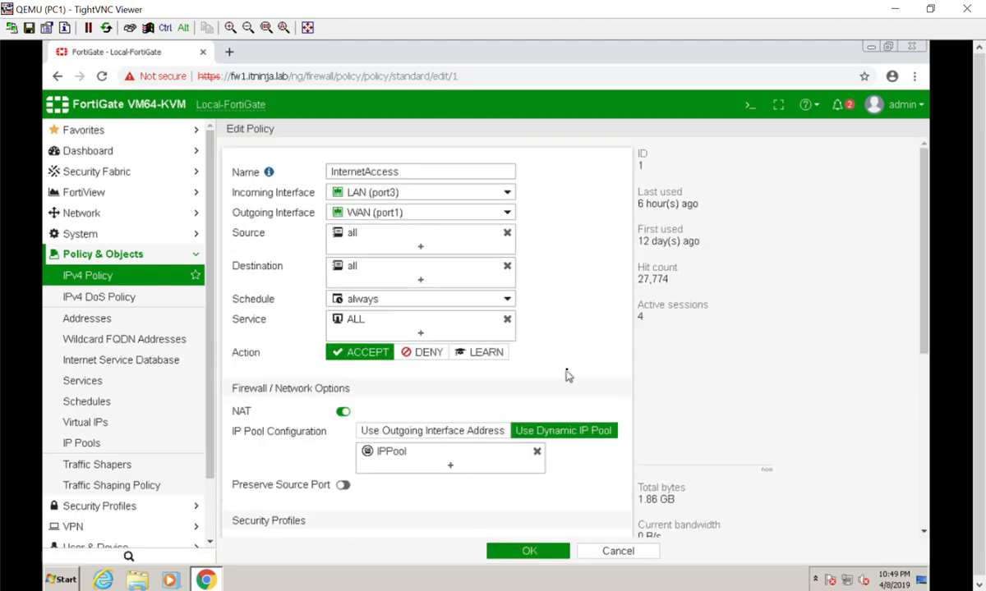
pyautogui.click(431, 430)
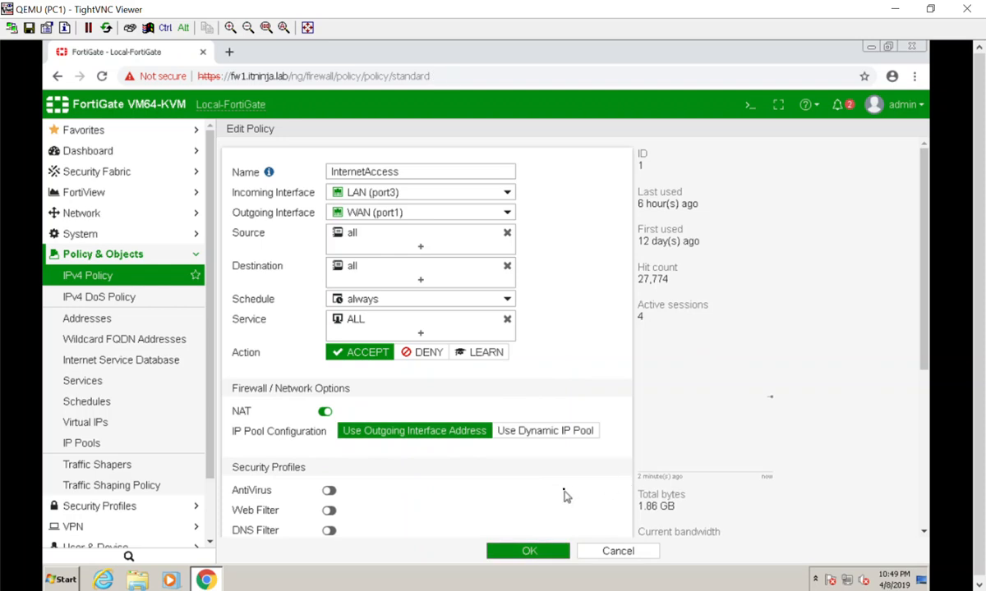
pyautogui.click(528, 551)
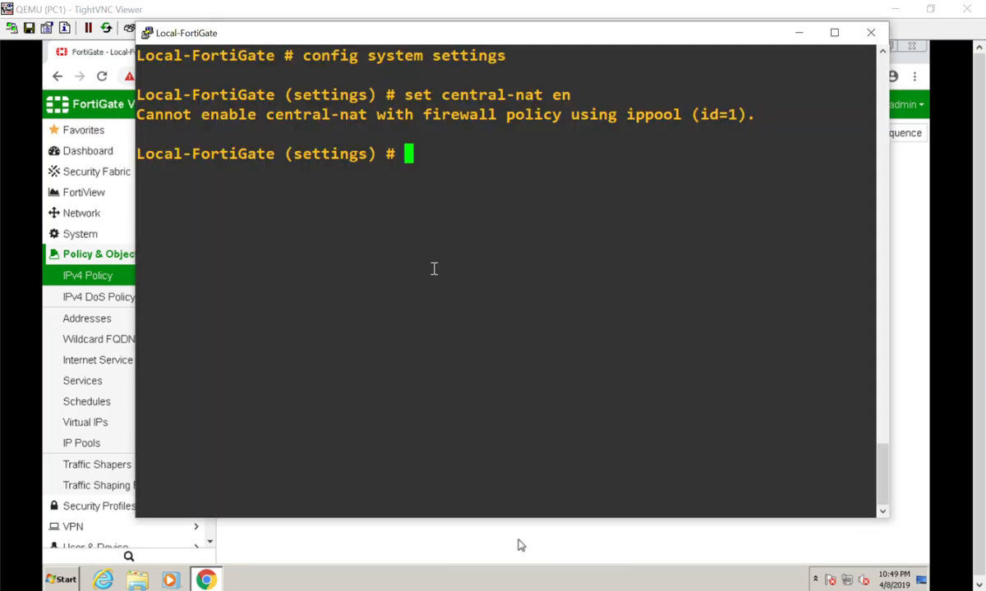
# Retry 'set central-nat en', which fails because policy 2 uses a virtual IP
pyautogui.write('set central-nat en')
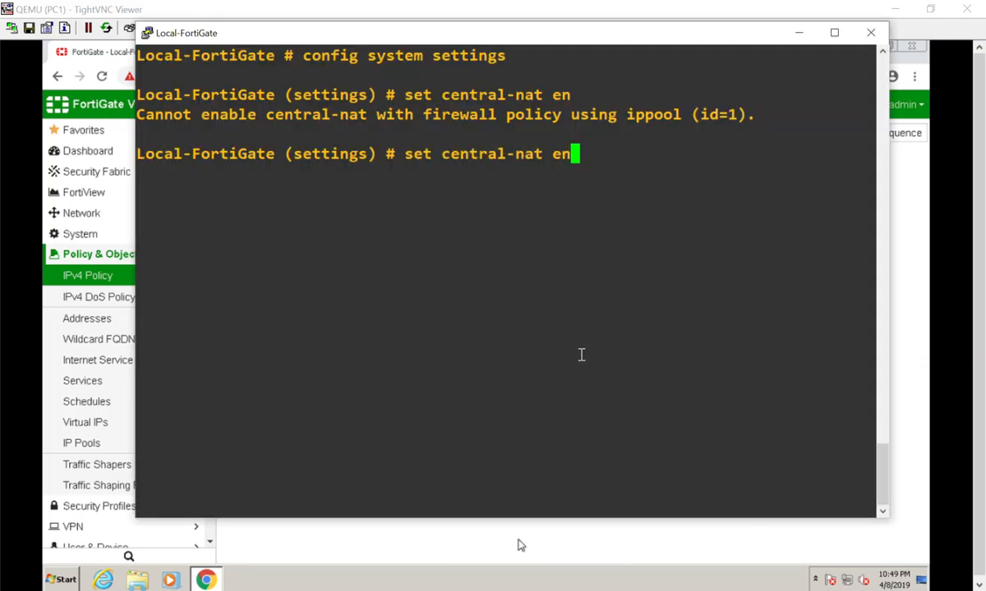
pyautogui.press('Return')
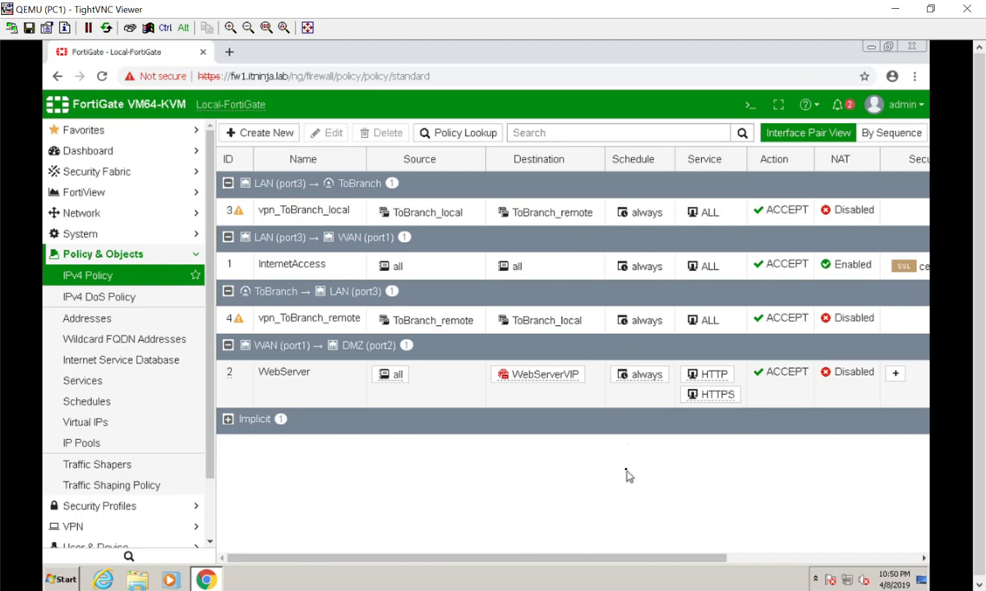
pyautogui.moveTo(228, 380)
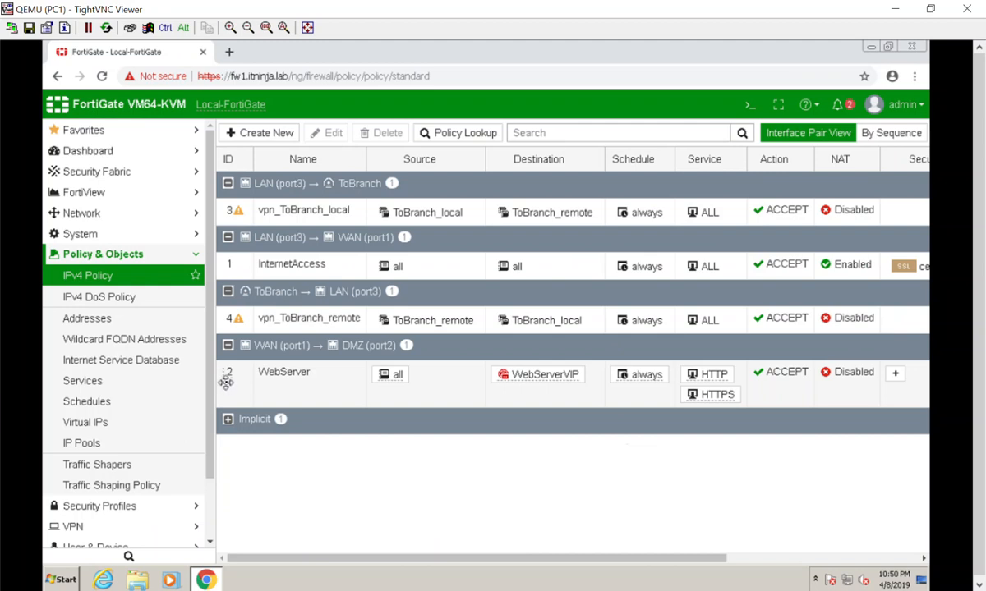
# Disable the WebServer policy, retry central NAT, and set the policy's destination to none
pyautogui.rightClick(284, 372)
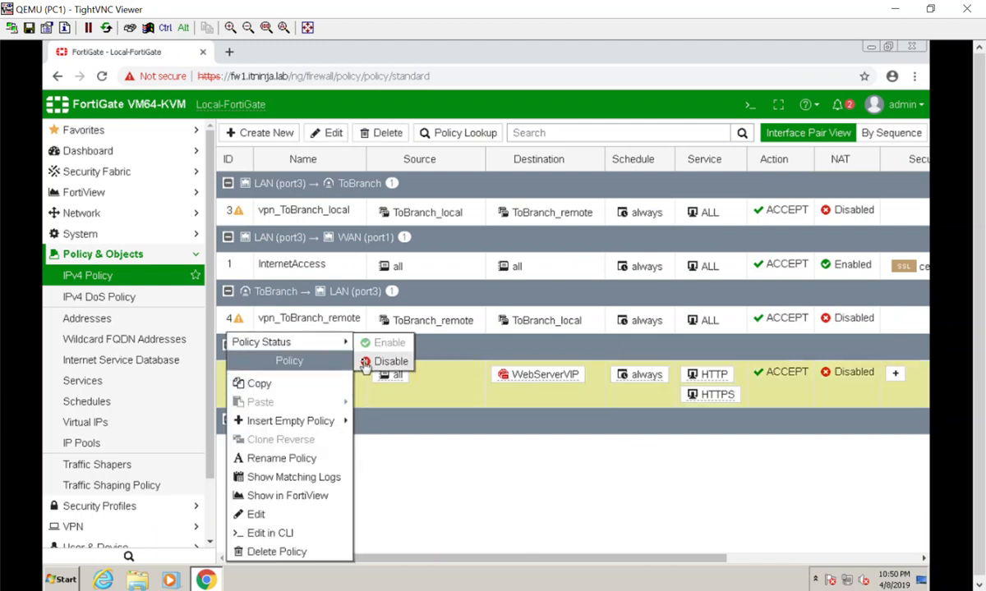
pyautogui.click(391, 361)
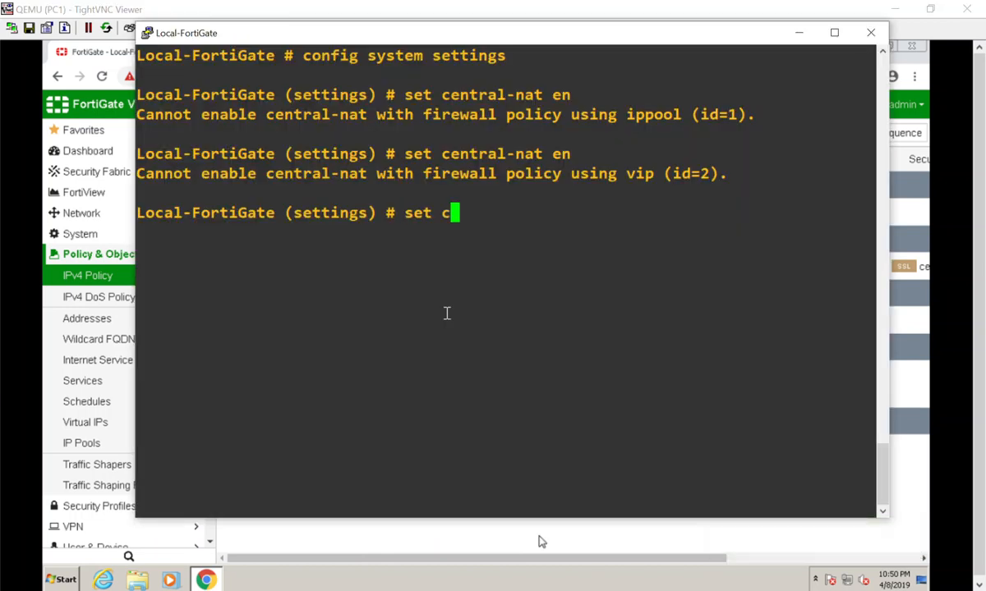
pyautogui.press('Return')
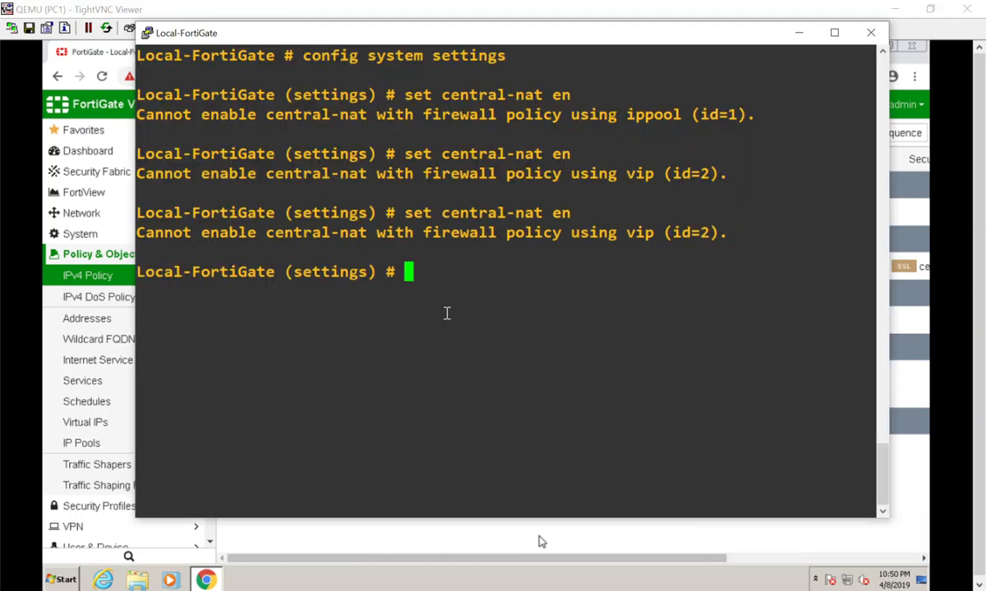
pyautogui.moveTo(484, 379)
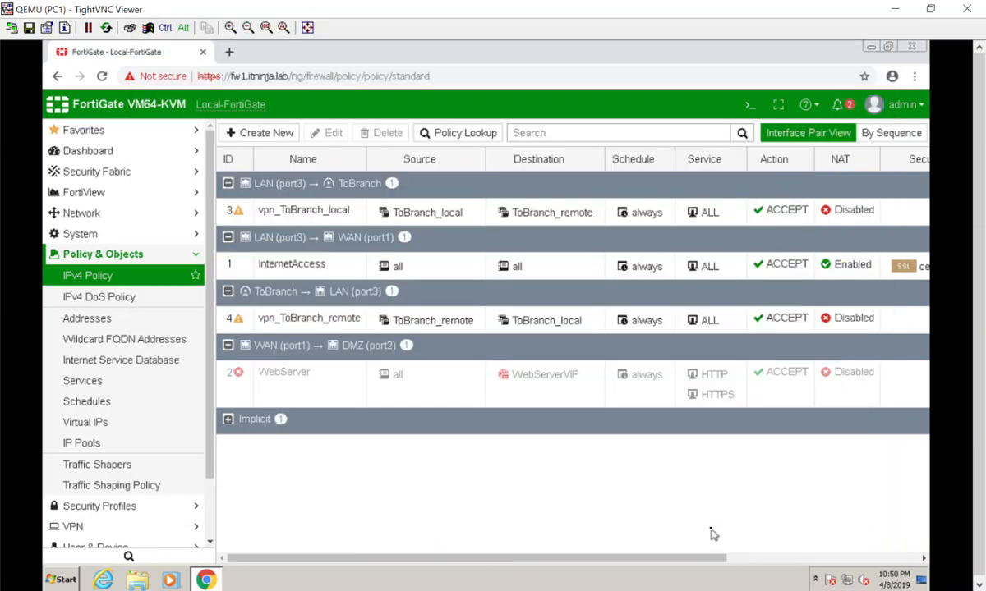
pyautogui.click(544, 374)
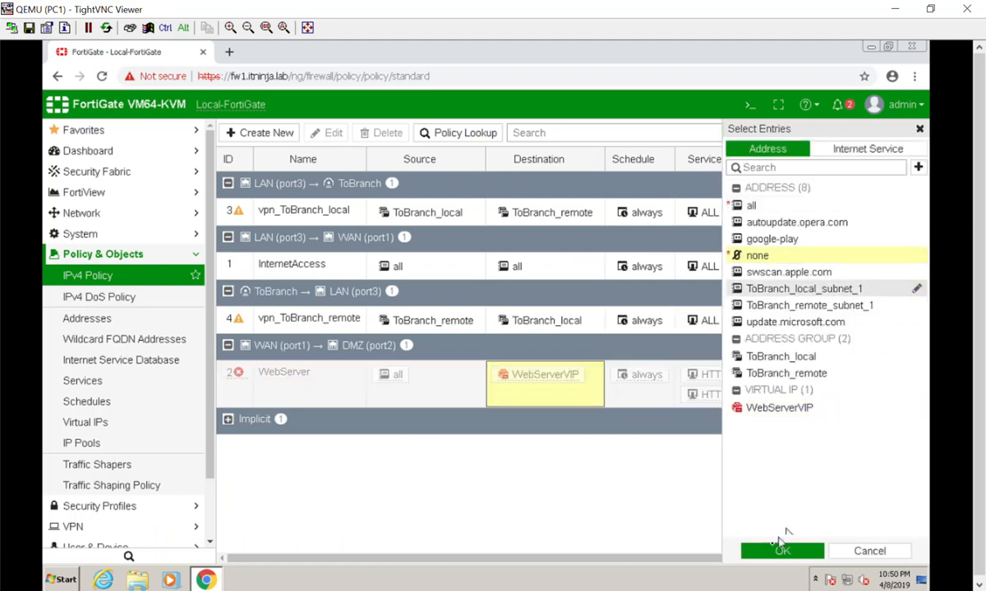
pyautogui.click(781, 550)
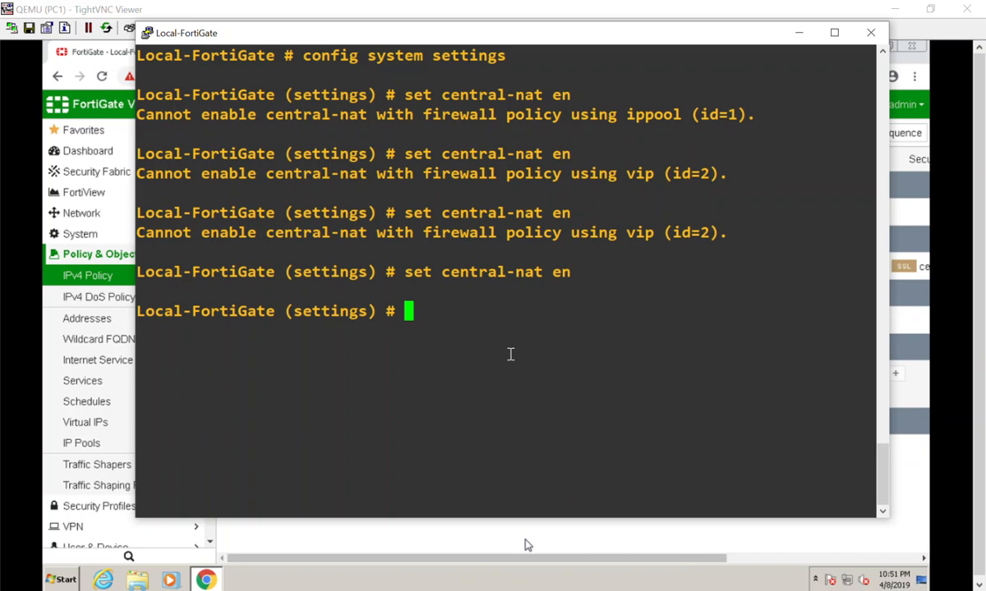
# Enter 'end' to leave system settings and commit central NAT
pyautogui.write('end')
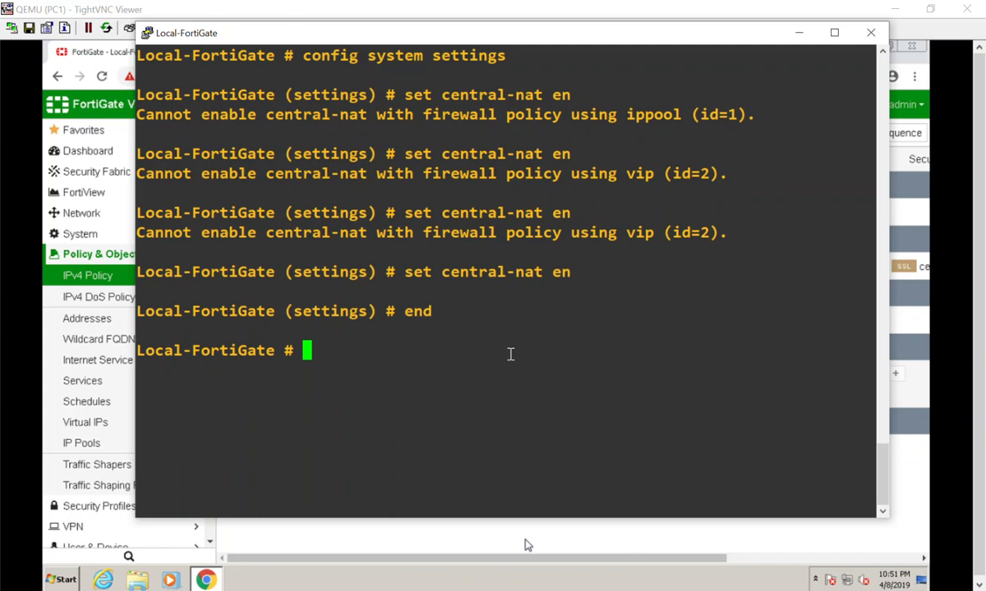
pyautogui.moveTo(308, 9)
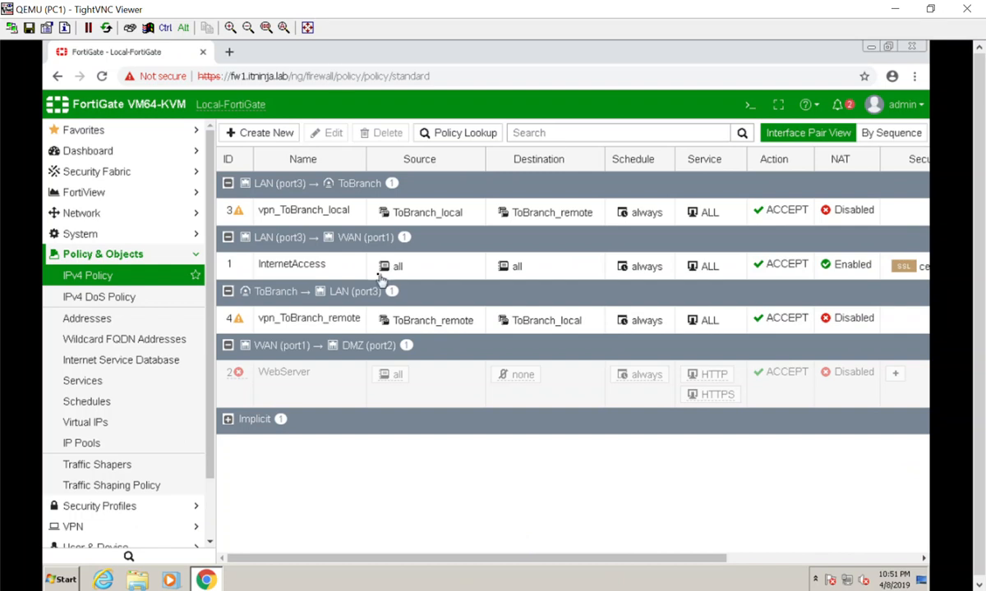
# Reload the IPv4 Policy page so Central SNAT and DNAT & Virtual IPs appear
pyautogui.click(102, 75)
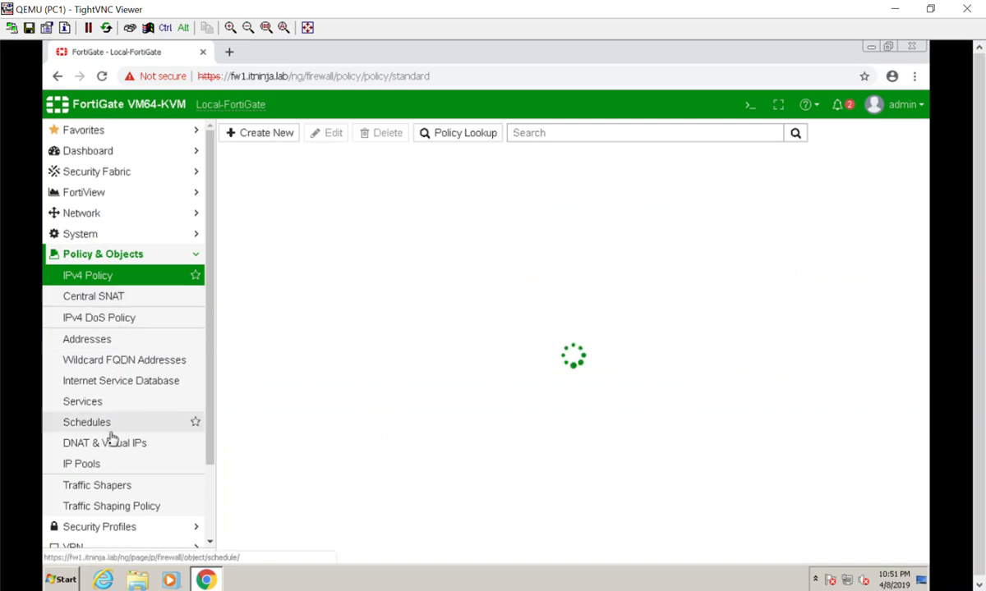
pyautogui.moveTo(117, 538)
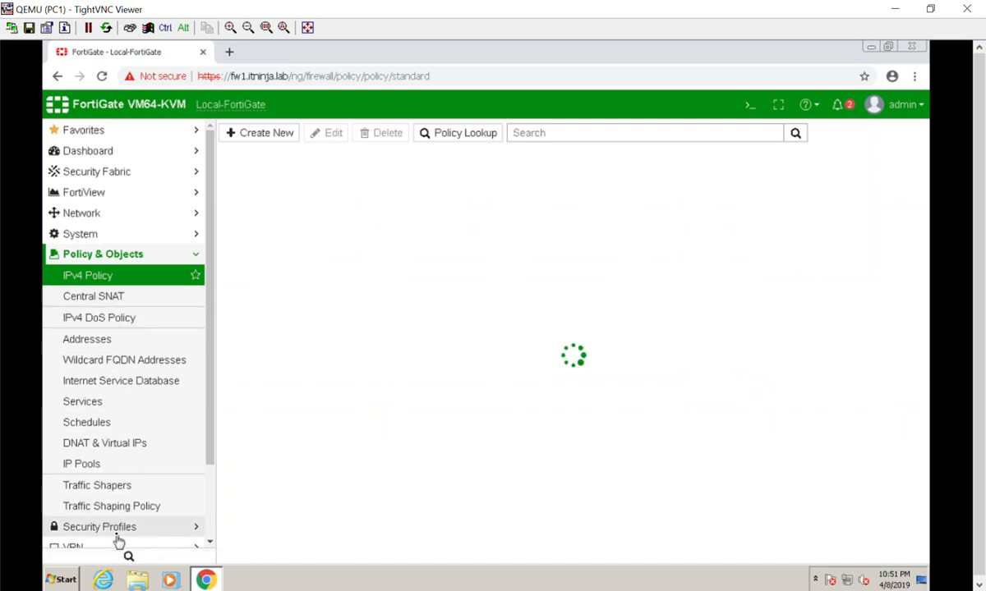
pyautogui.moveTo(92, 295)
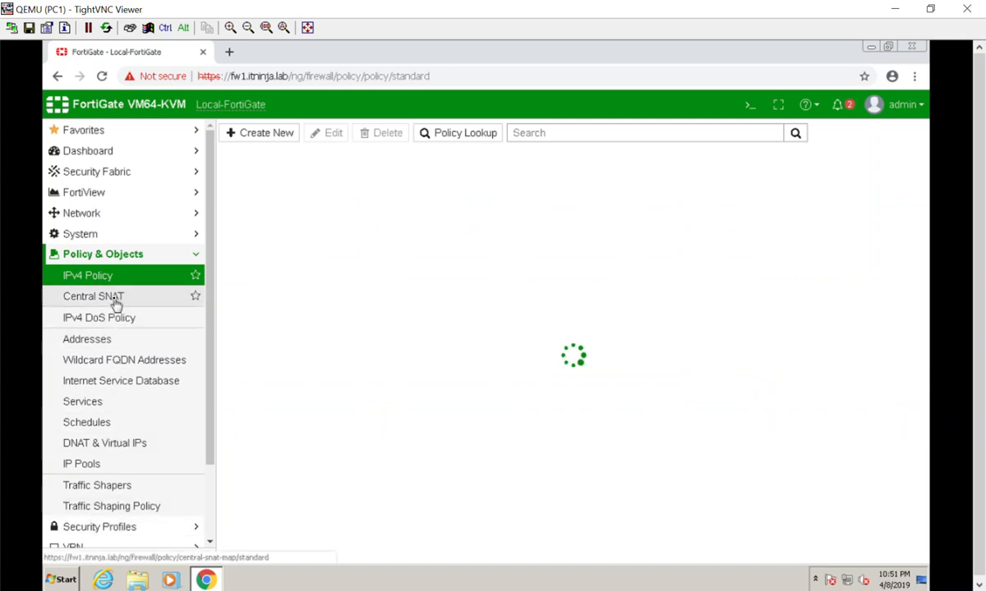
pyautogui.moveTo(105, 442)
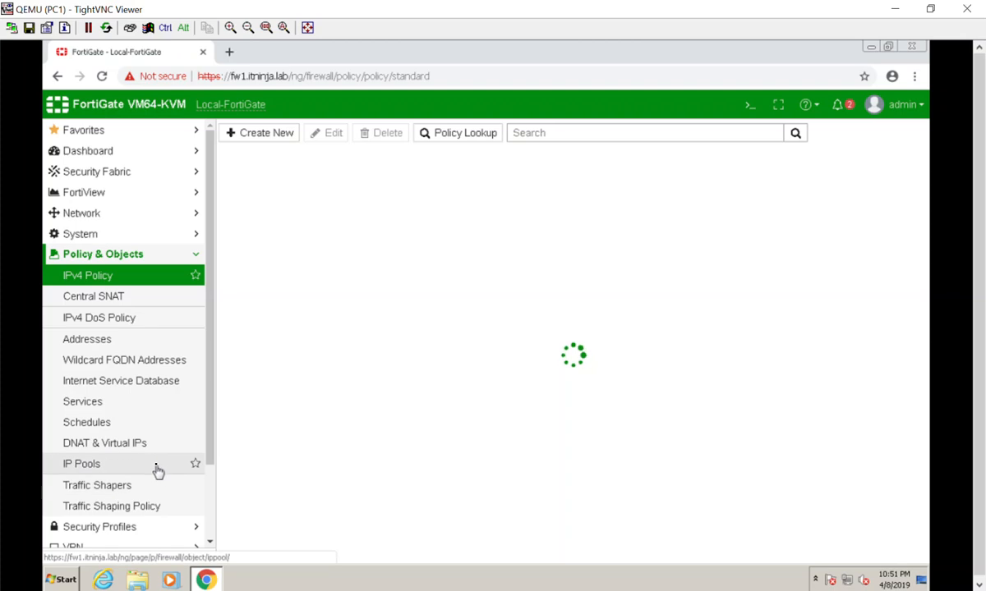
pyautogui.moveTo(99, 317)
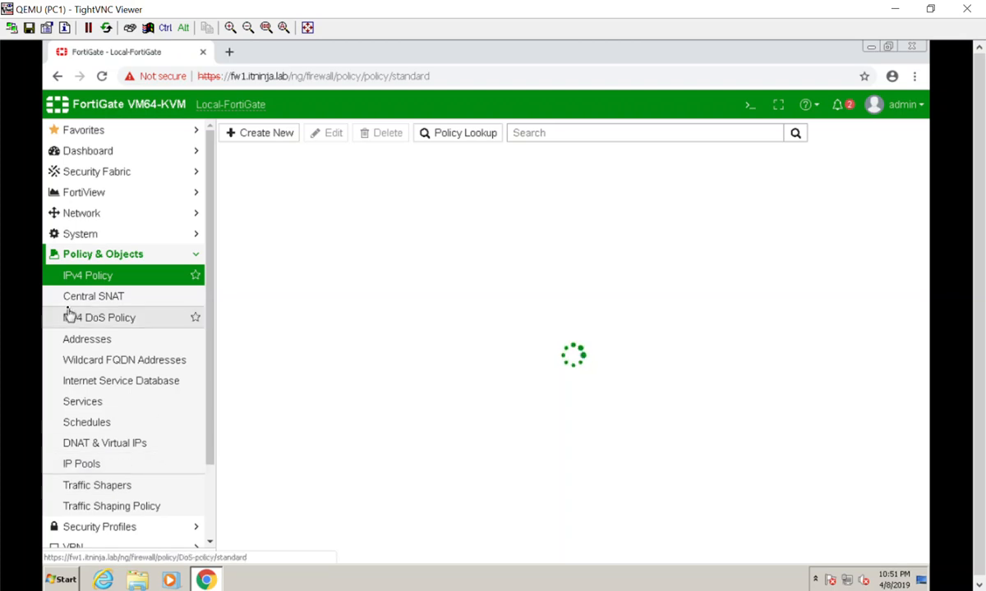
pyautogui.moveTo(93, 296)
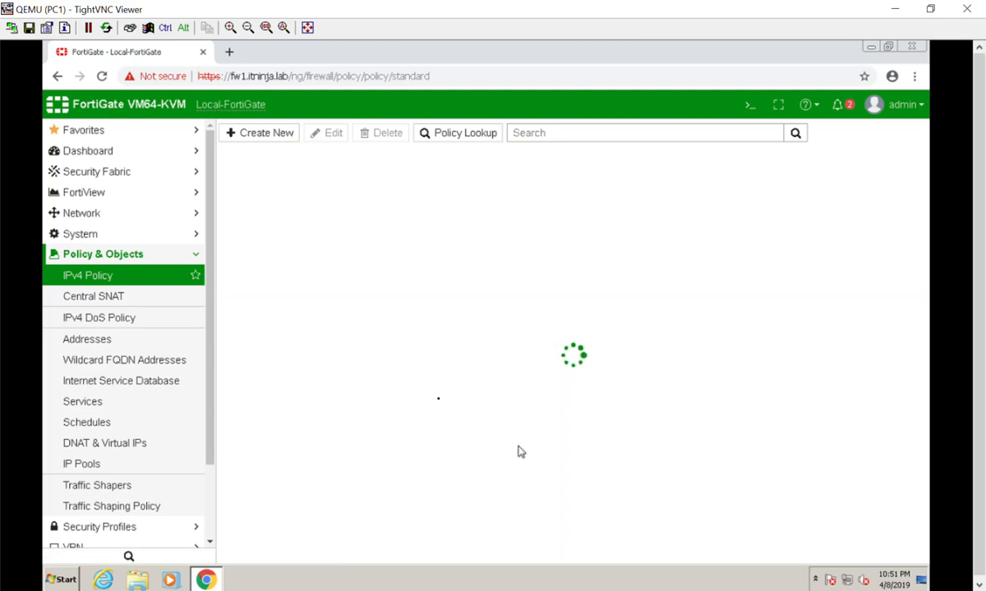
pyautogui.moveTo(656, 372)
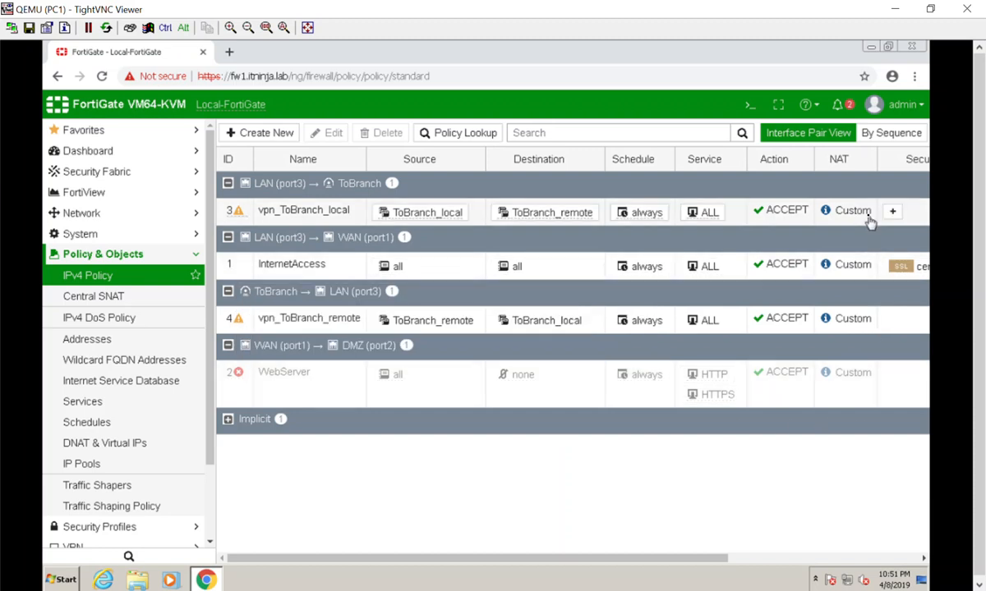
pyautogui.moveTo(852, 210)
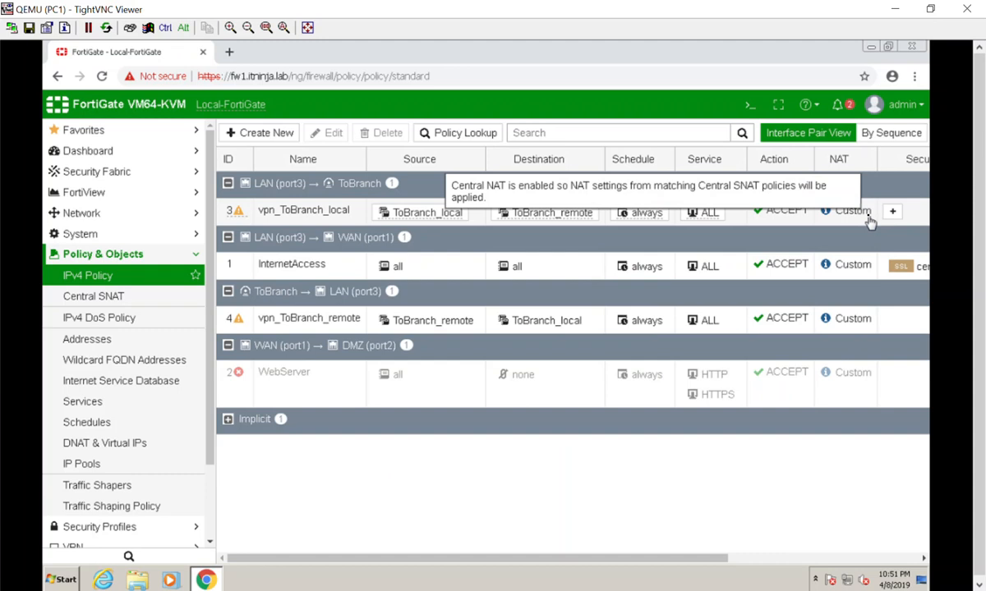
# Open the vpn_ToBranch_local policy from the reloaded policy list
pyautogui.doubleClick(304, 210)
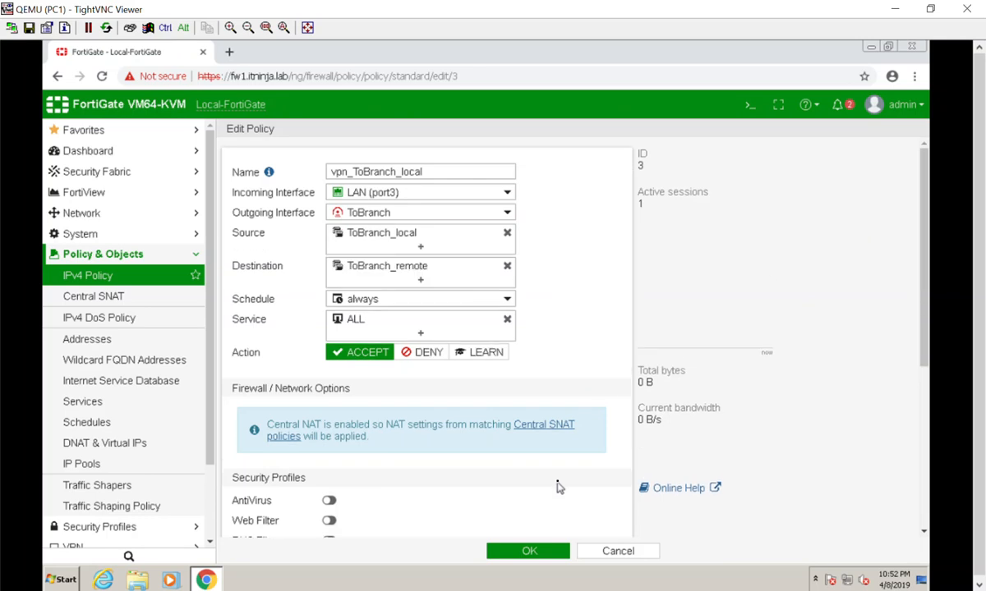
# Review the vpn_ToBranch_local policy settings and save it to return to the IPv4 policy list
pyautogui.scroll(-3)
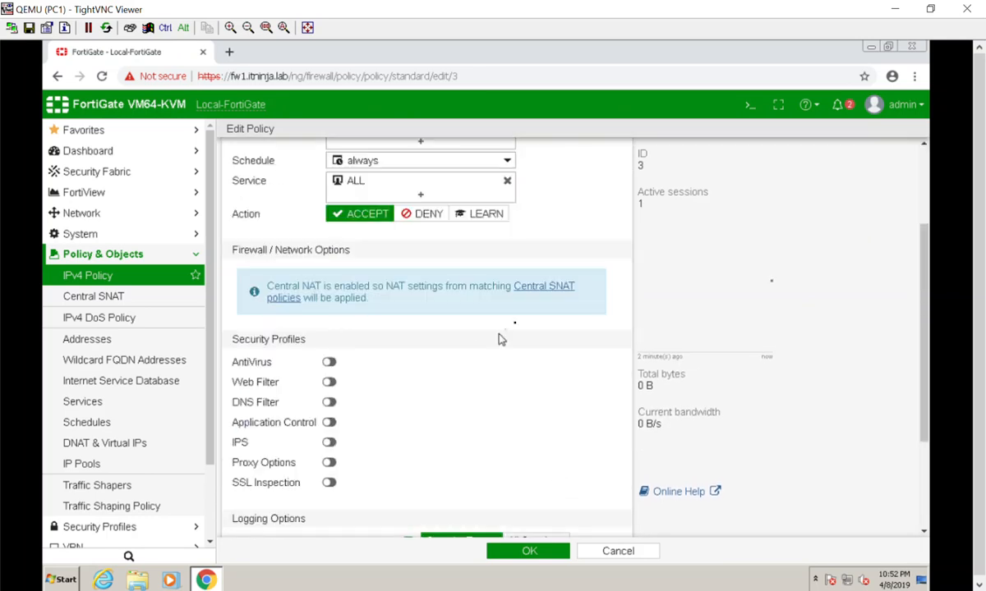
pyautogui.moveTo(462, 381)
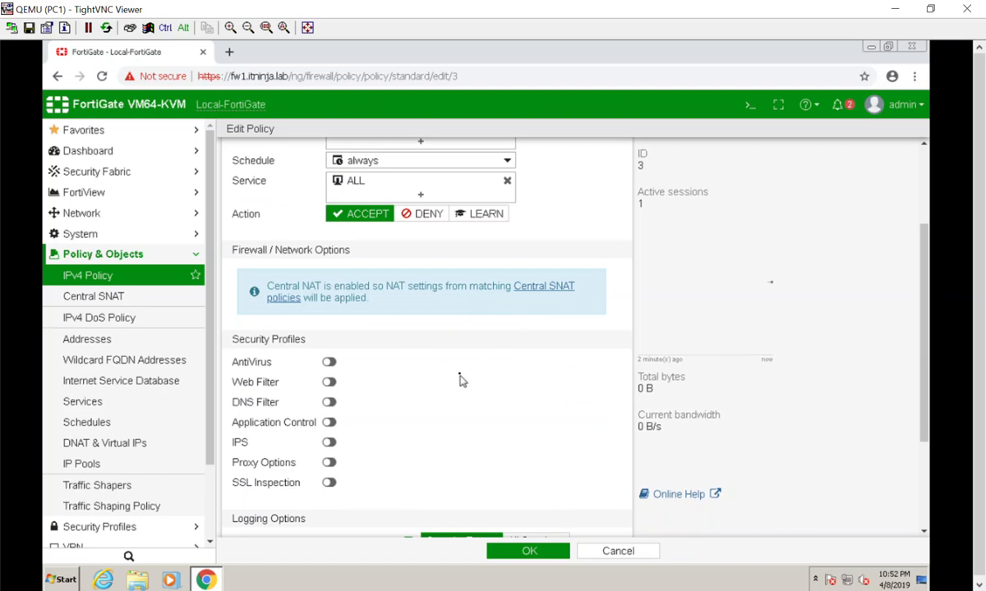
pyautogui.scroll(-3)
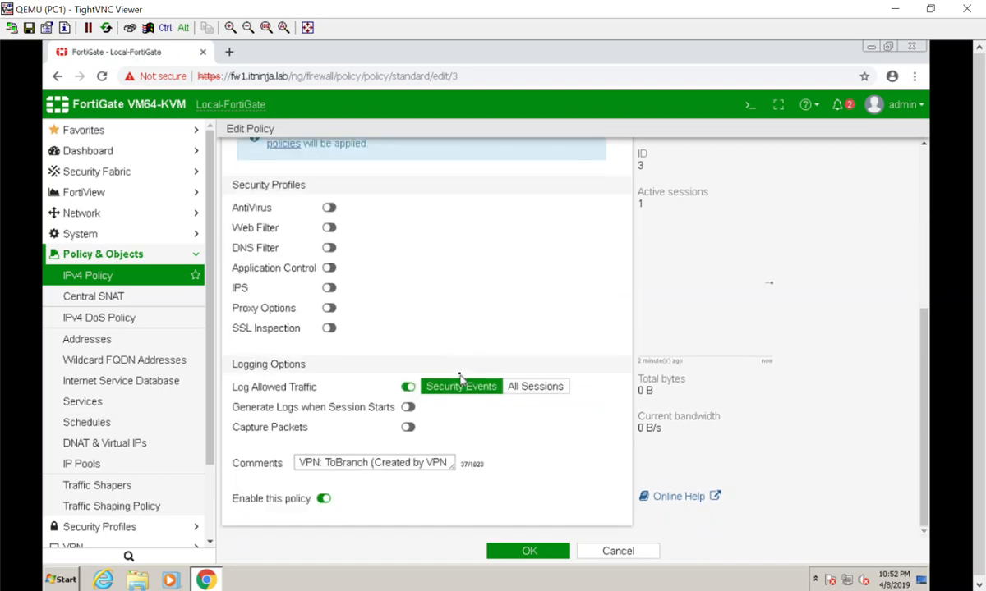
pyautogui.scroll(3)
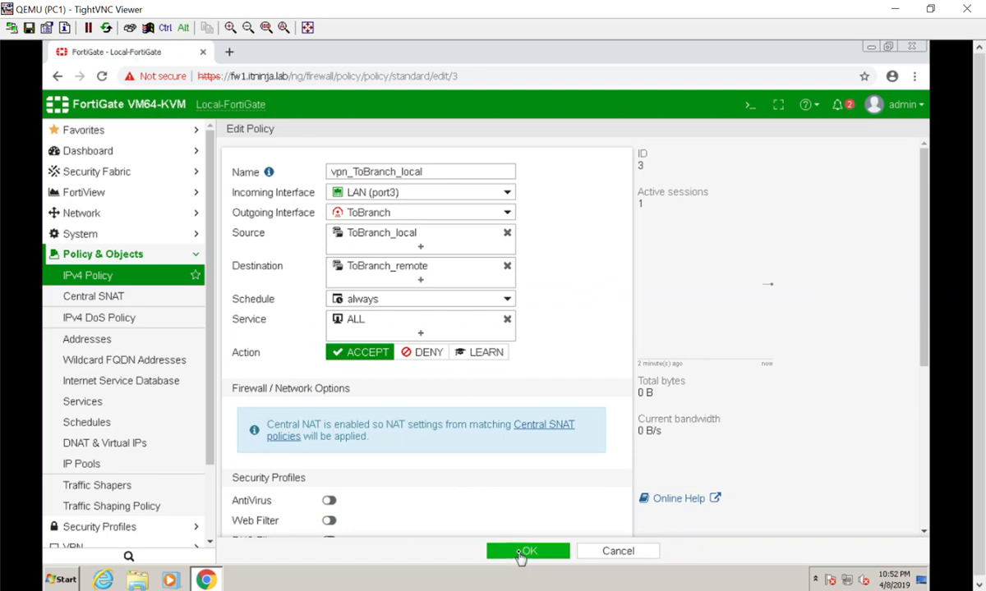
pyautogui.click(527, 552)
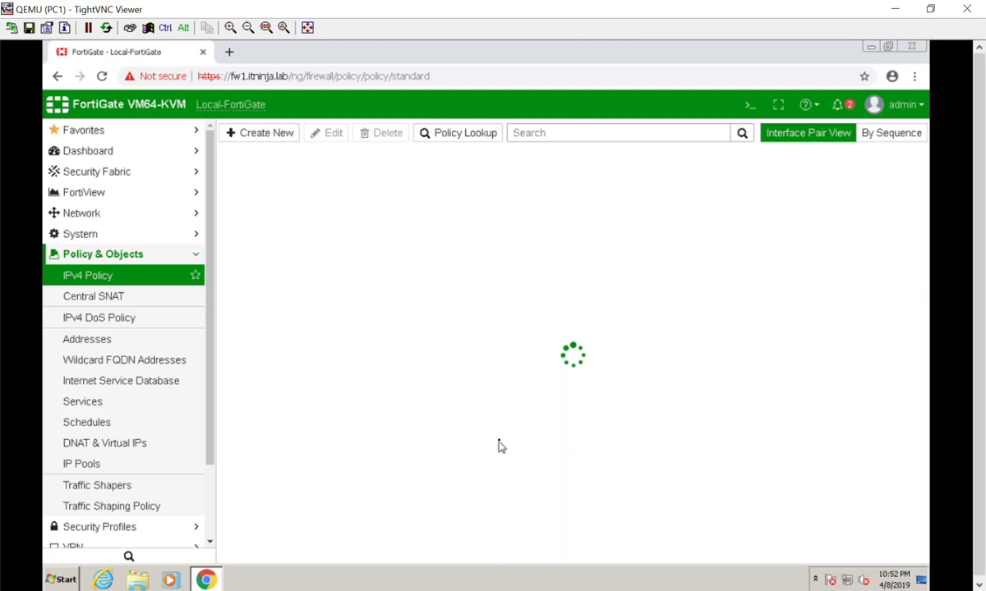
pyautogui.moveTo(480, 432)
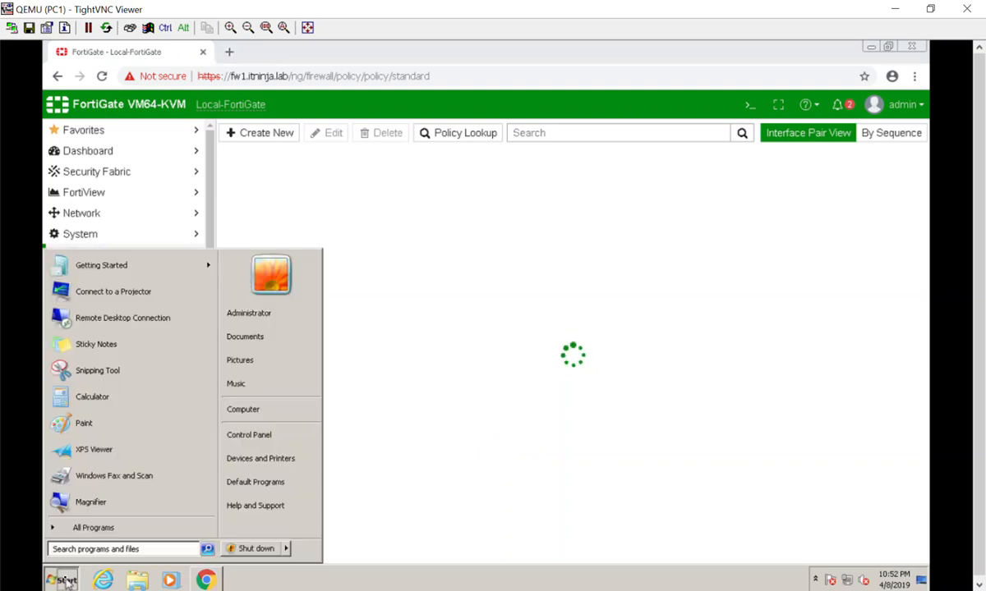
# Ping 8.8.8.8 from the PC's command prompt, then begin a new Central SNAT policy
pyautogui.click(123, 549)
pyautogui.write('ping 8.8.8.8')
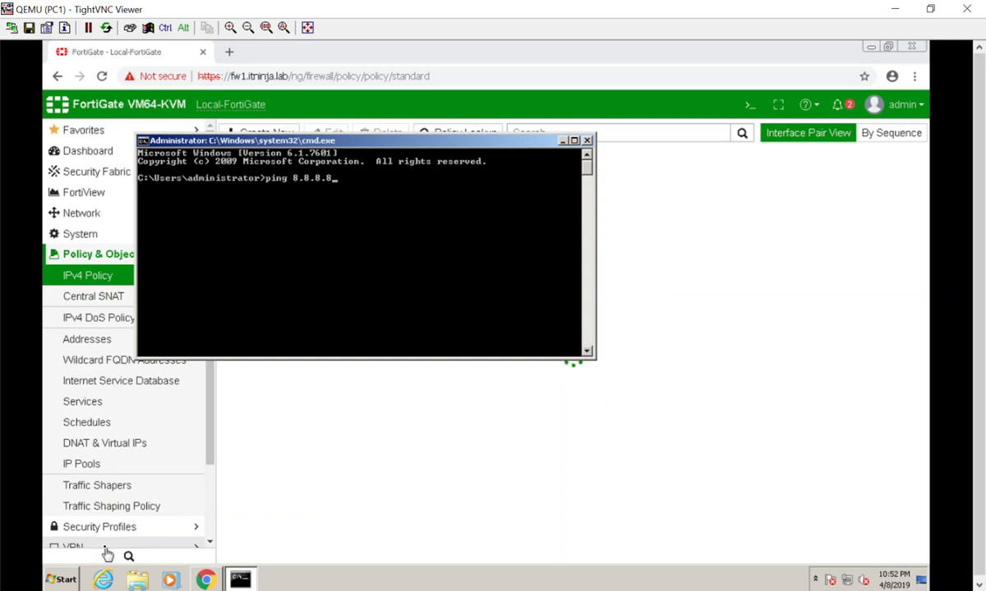
pyautogui.press('Return')
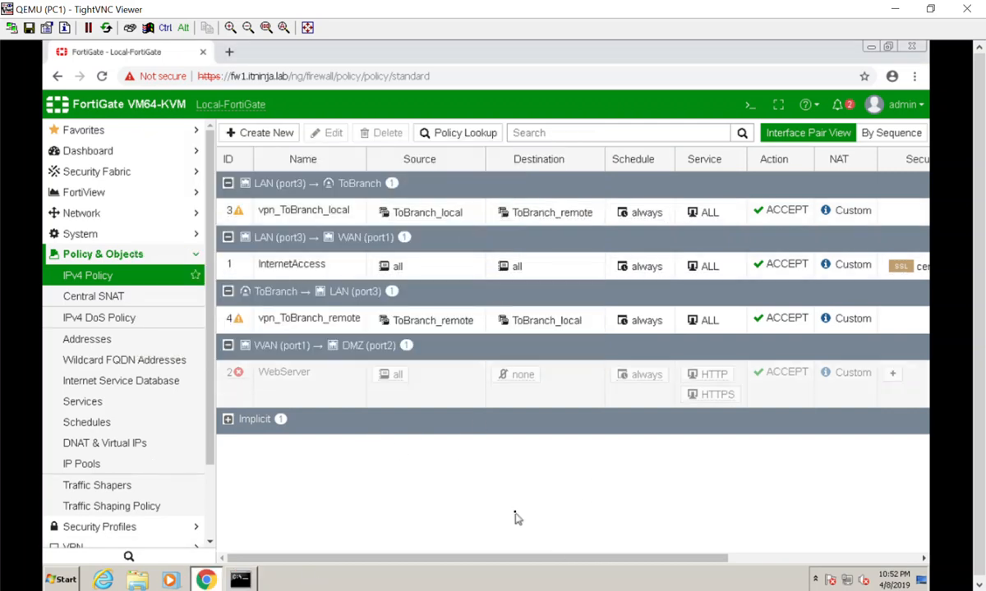
pyautogui.moveTo(87, 339)
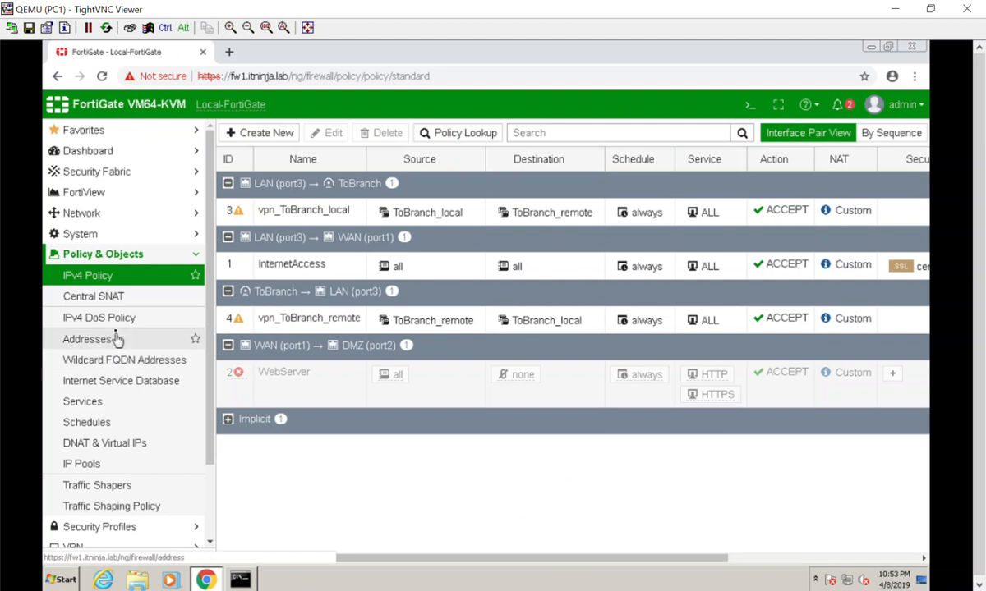
pyautogui.click(93, 296)
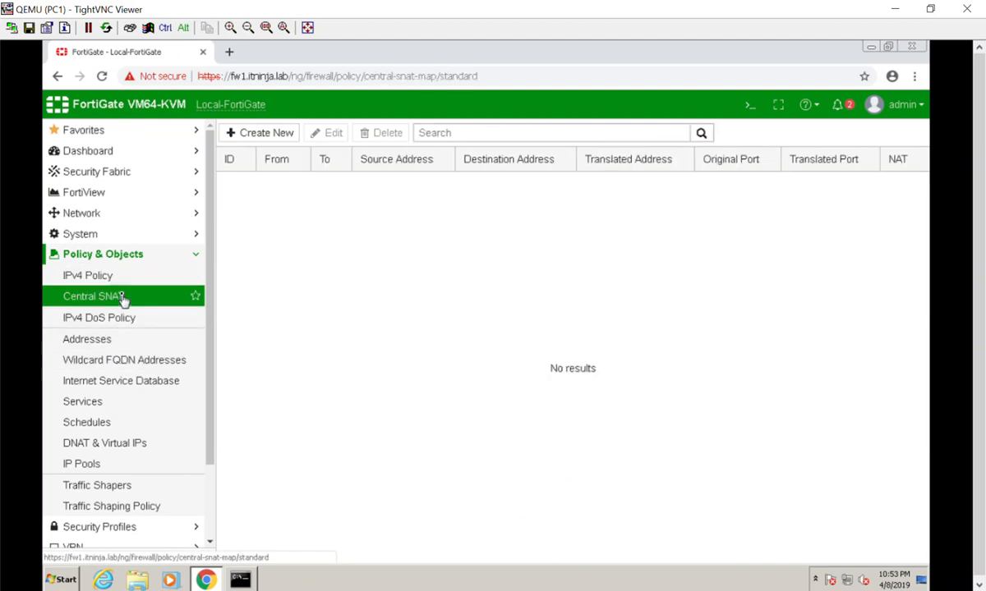
pyautogui.moveTo(661, 335)
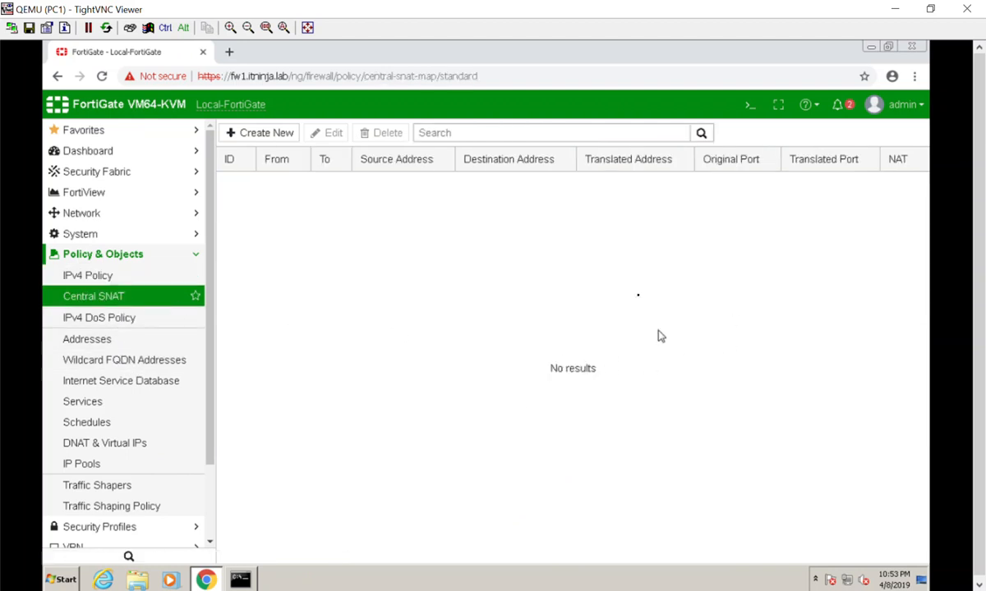
pyautogui.click(259, 132)
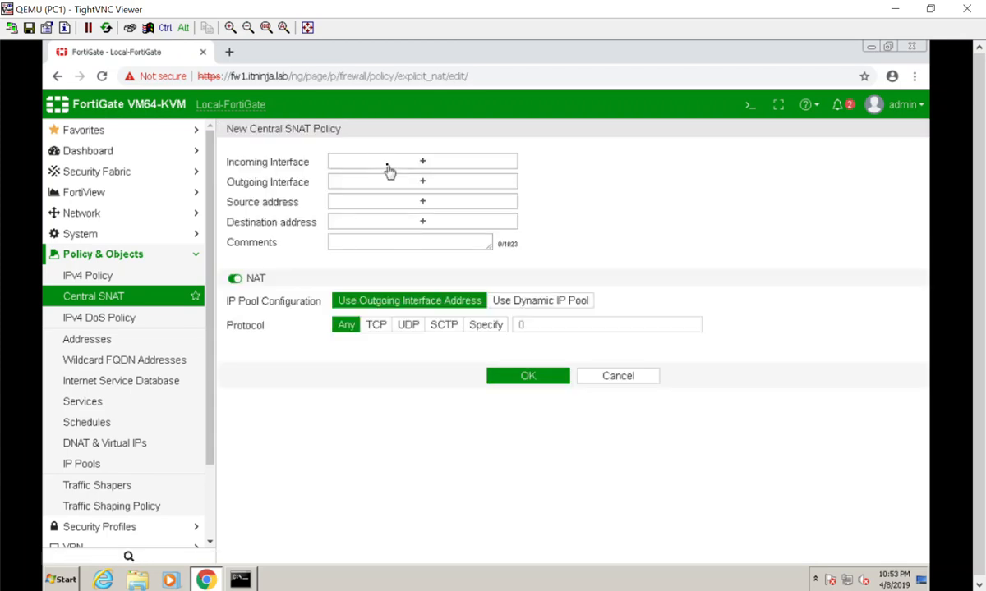
# Save a Central SNAT policy from LAN (port3) to WAN (port1), all addresses, using IPPool
pyautogui.click(421, 161)
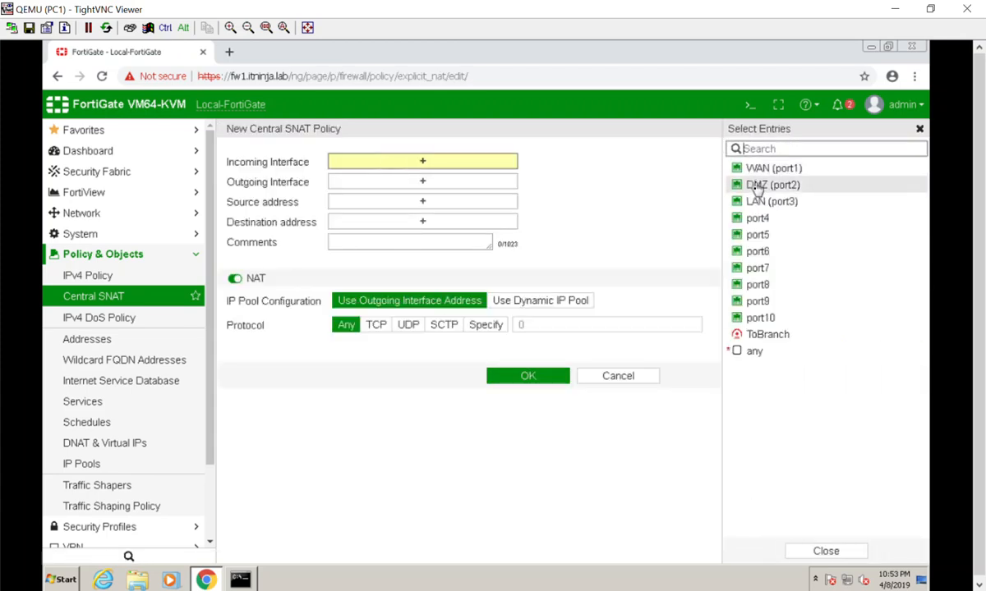
pyautogui.click(772, 201)
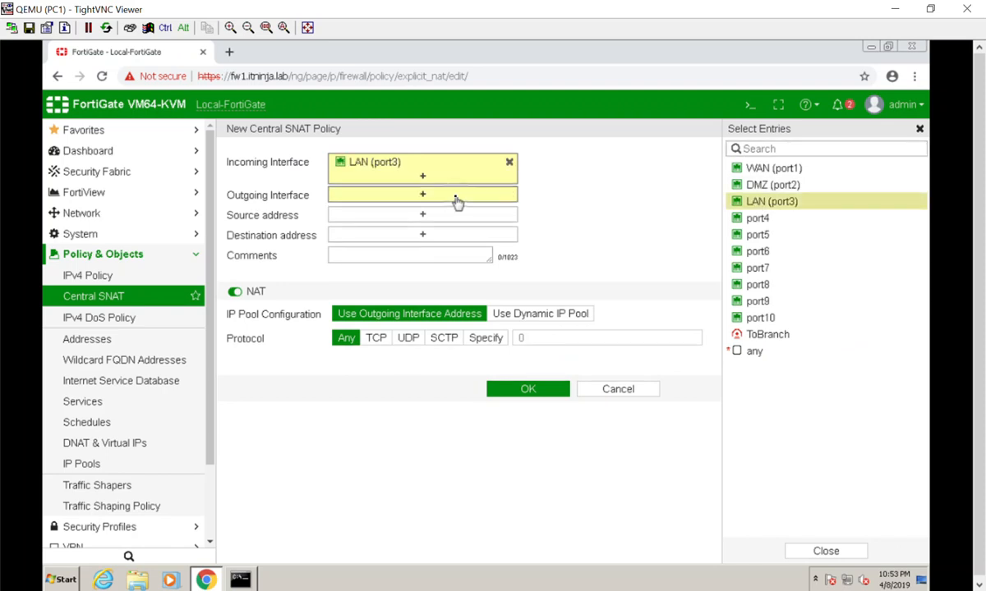
pyautogui.click(773, 167)
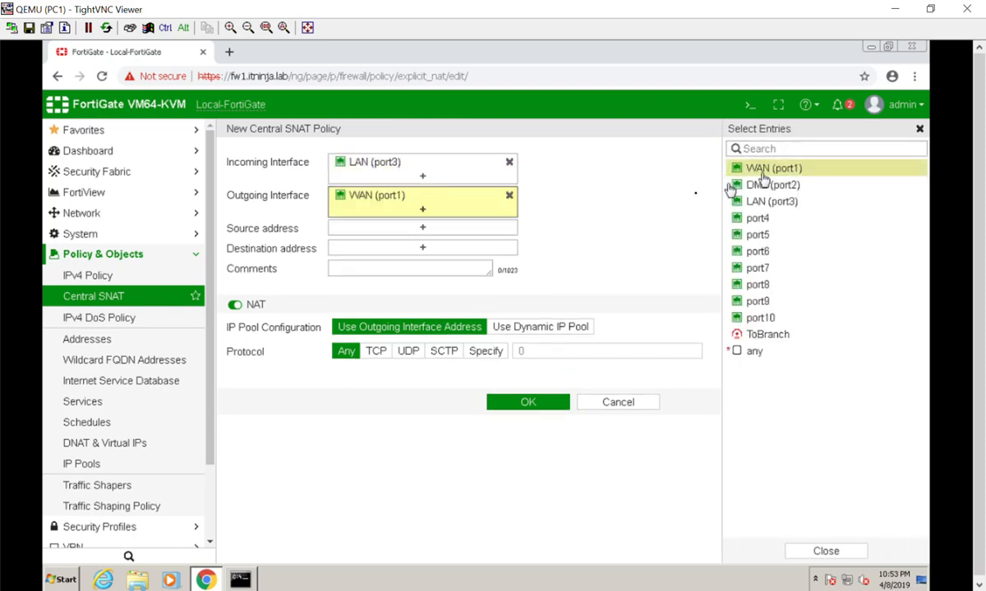
pyautogui.click(421, 228)
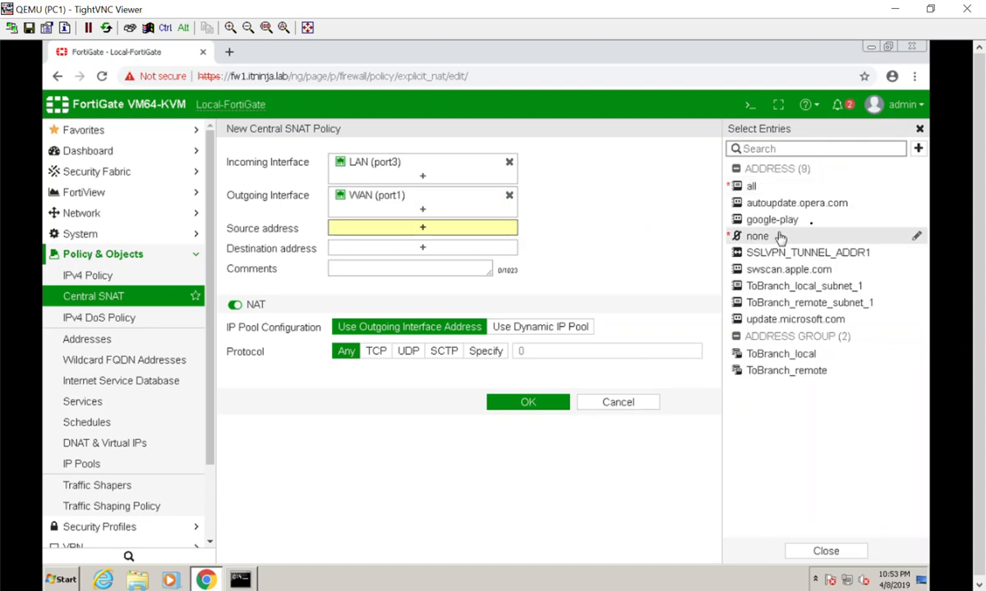
pyautogui.moveTo(749, 186)
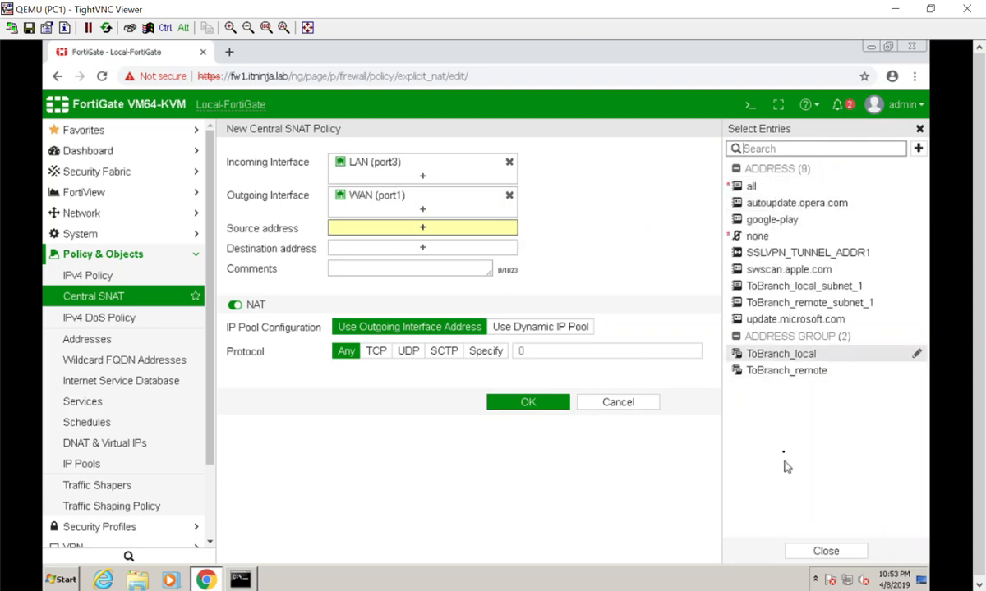
pyautogui.moveTo(770, 187)
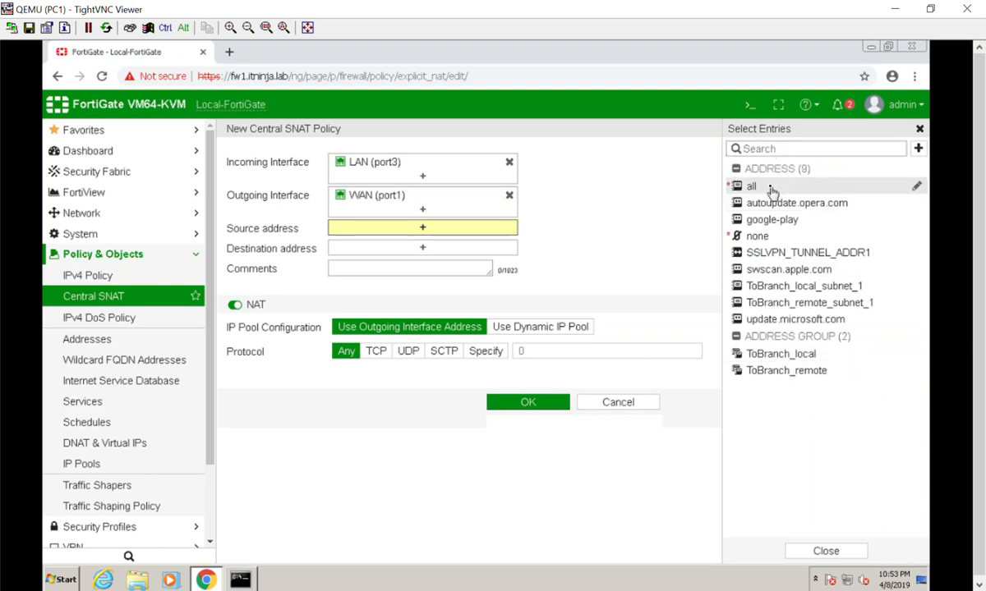
pyautogui.click(752, 186)
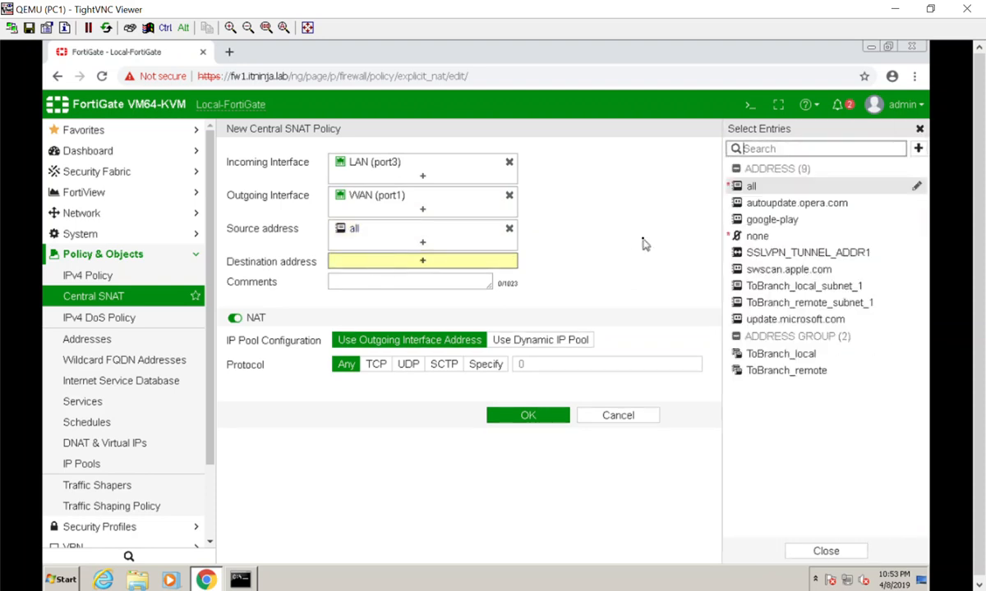
pyautogui.click(750, 186)
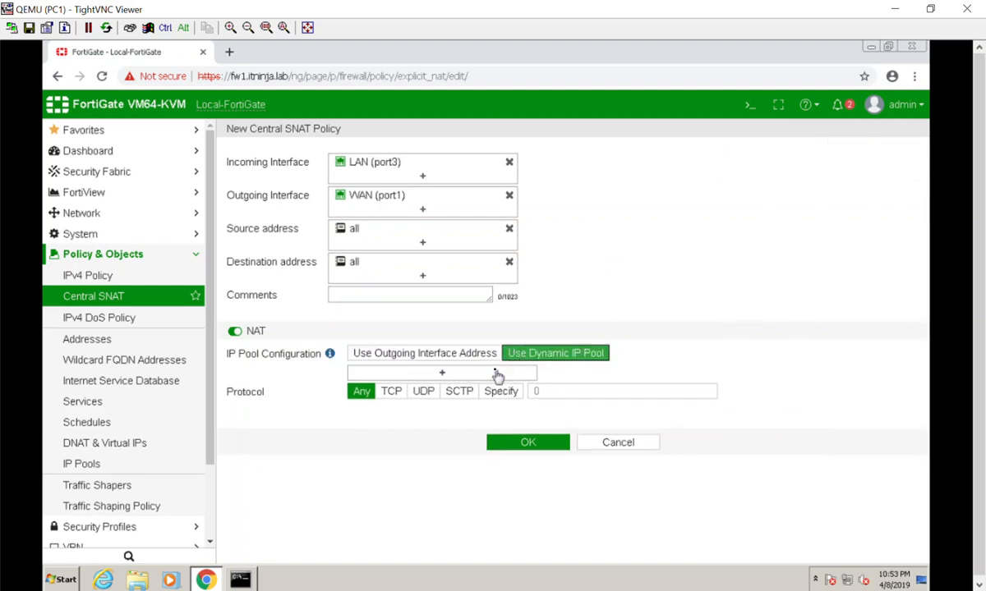
pyautogui.click(441, 372)
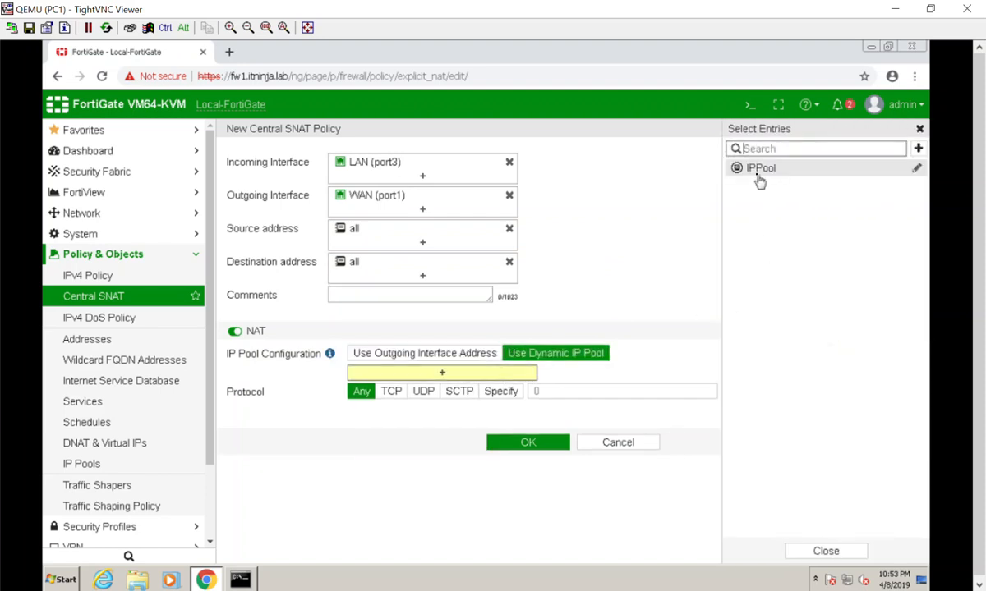
pyautogui.click(761, 168)
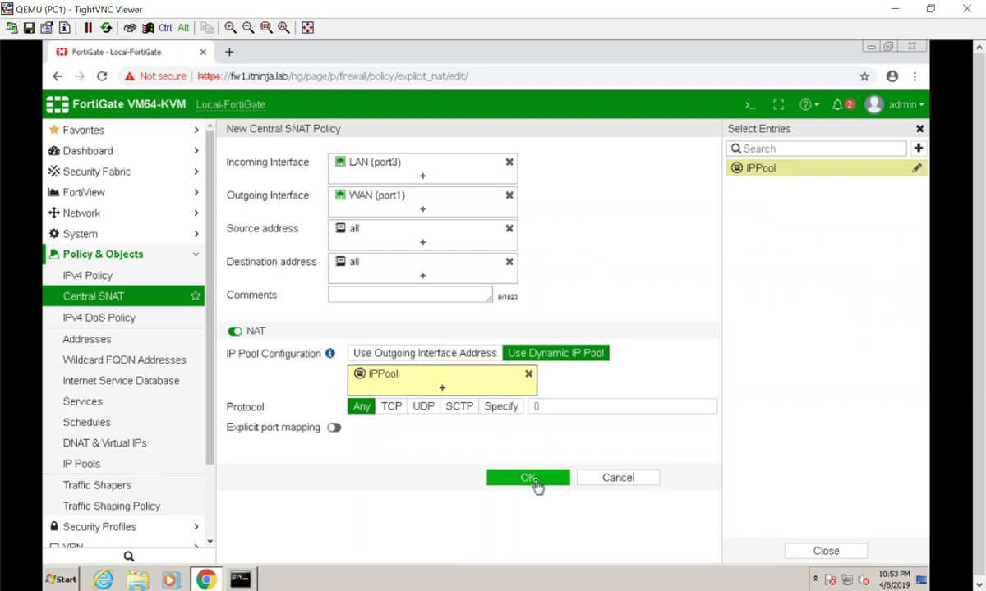
pyautogui.moveTo(394, 414)
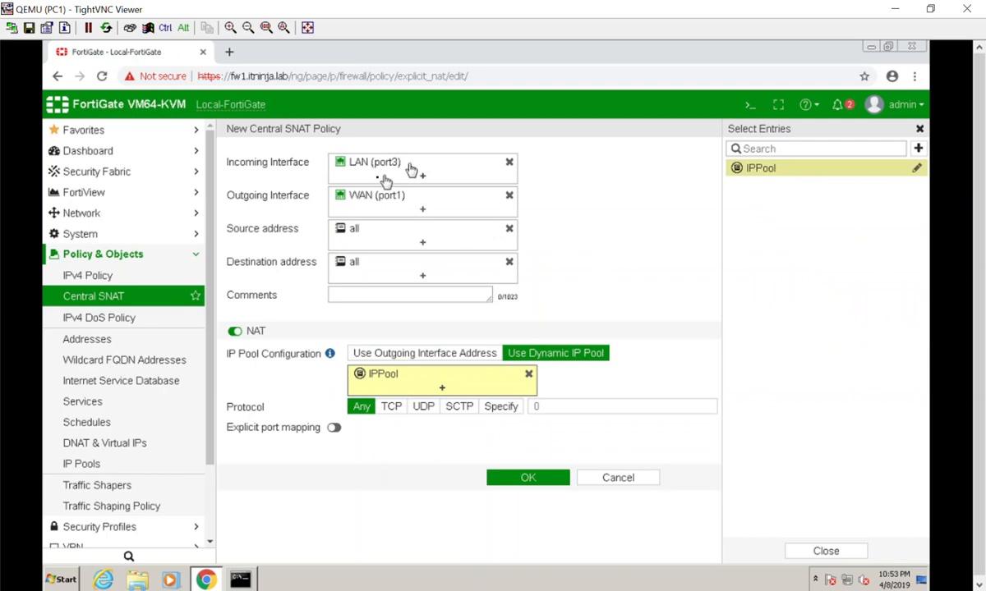
pyautogui.moveTo(473, 504)
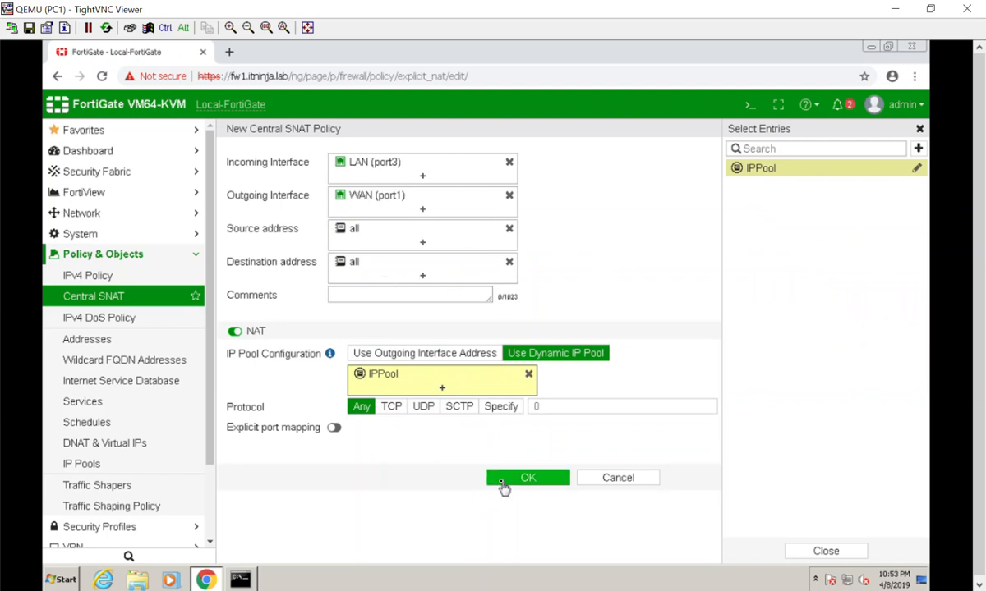
pyautogui.click(527, 477)
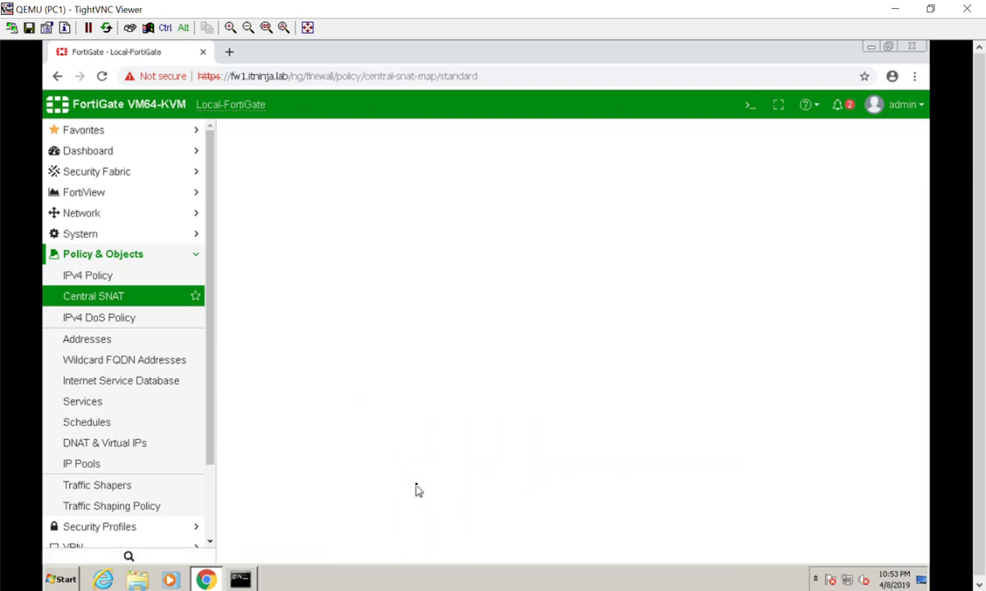
# Rerun ping 8.8.8.8, now getting 4 replies, and open central SNAT policy 1
pyautogui.click(93, 296)
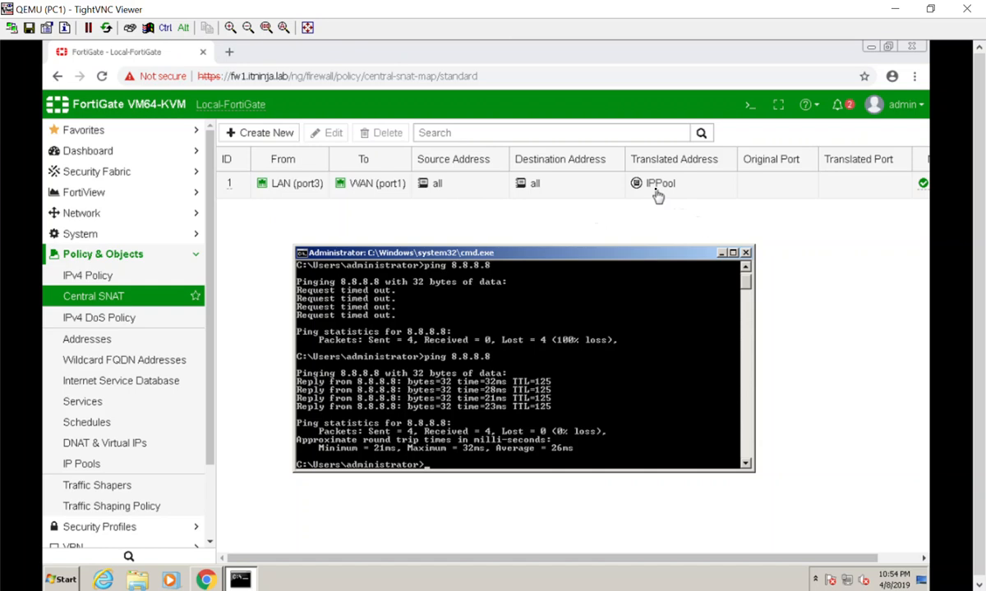
pyautogui.click(657, 183)
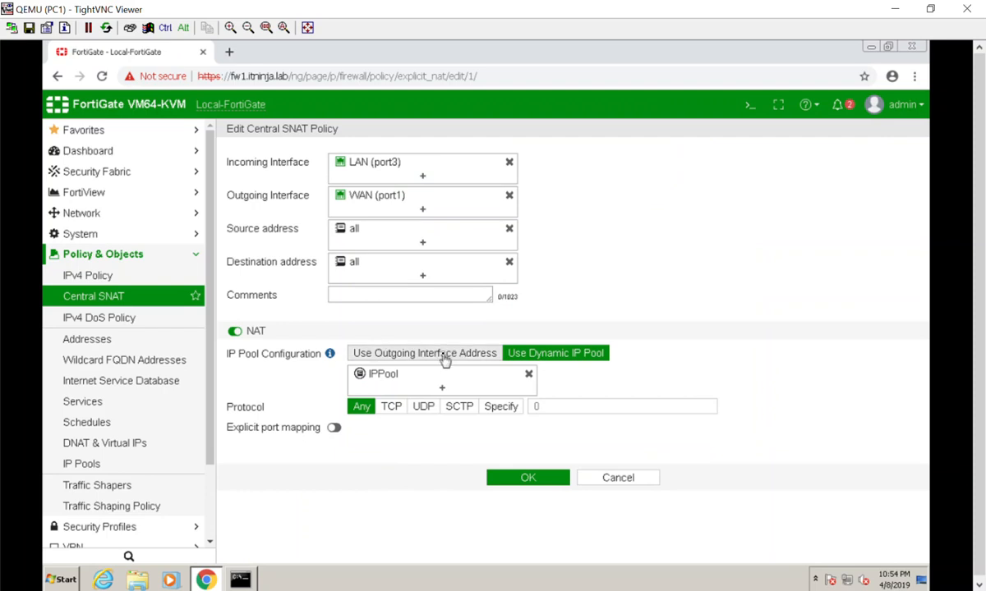
pyautogui.click(528, 477)
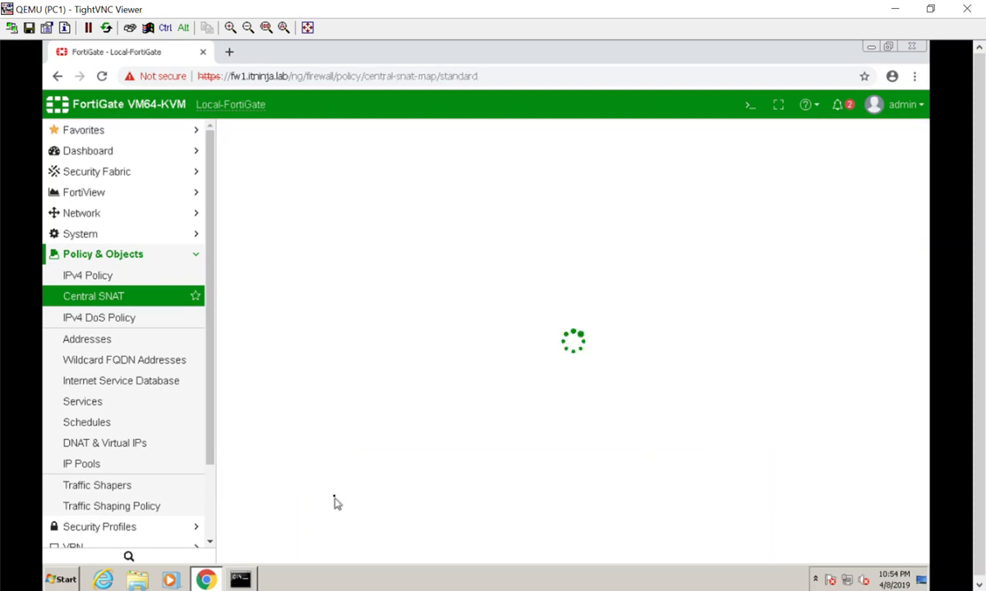